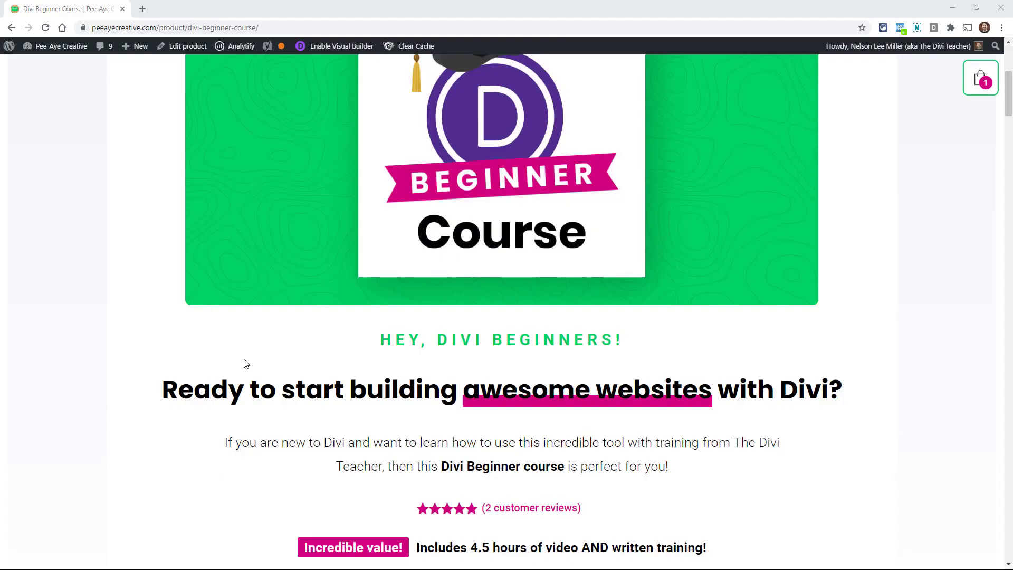
scroll("down", 3)
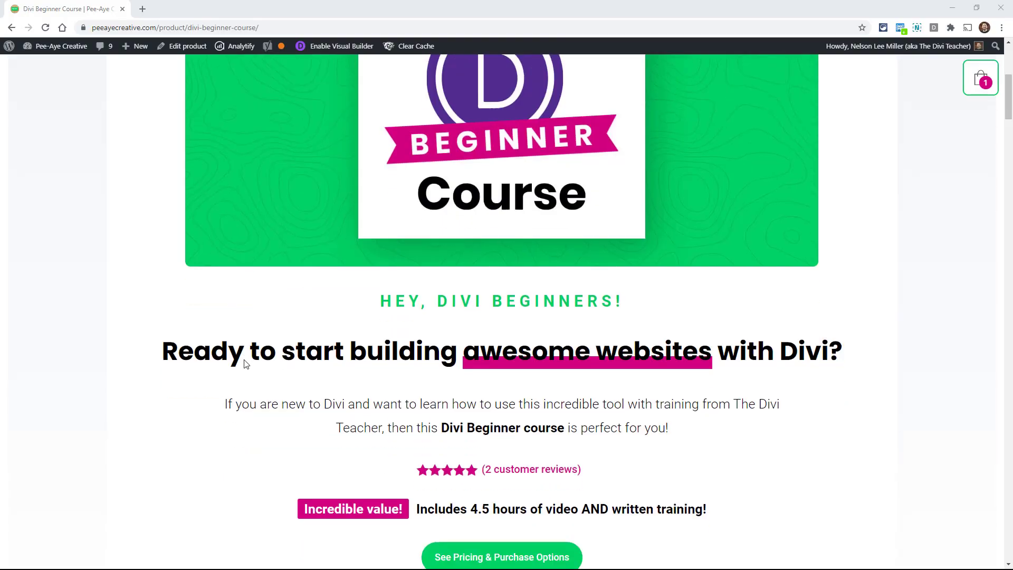
scroll("down", 3)
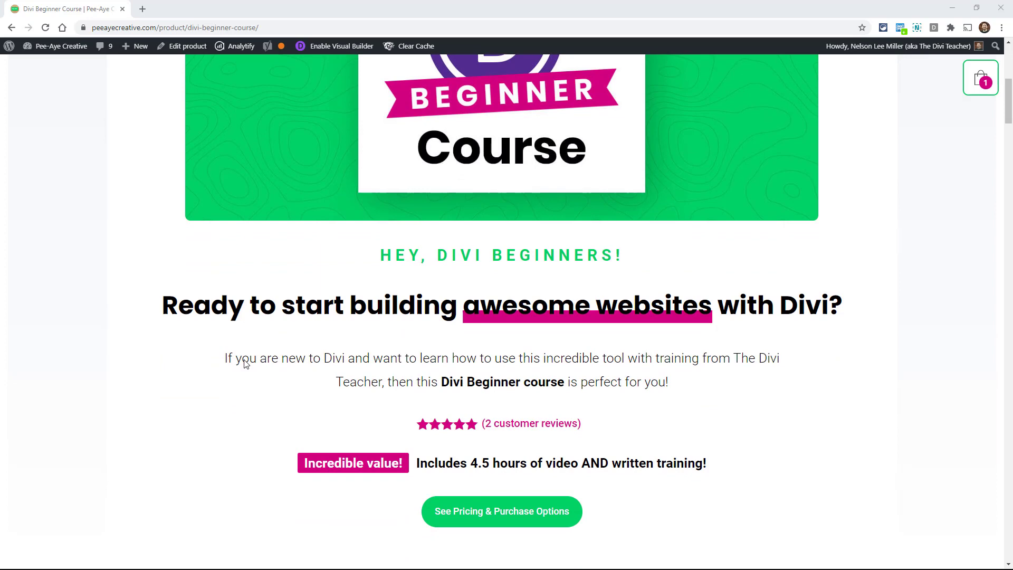
mouse_move(424, 401)
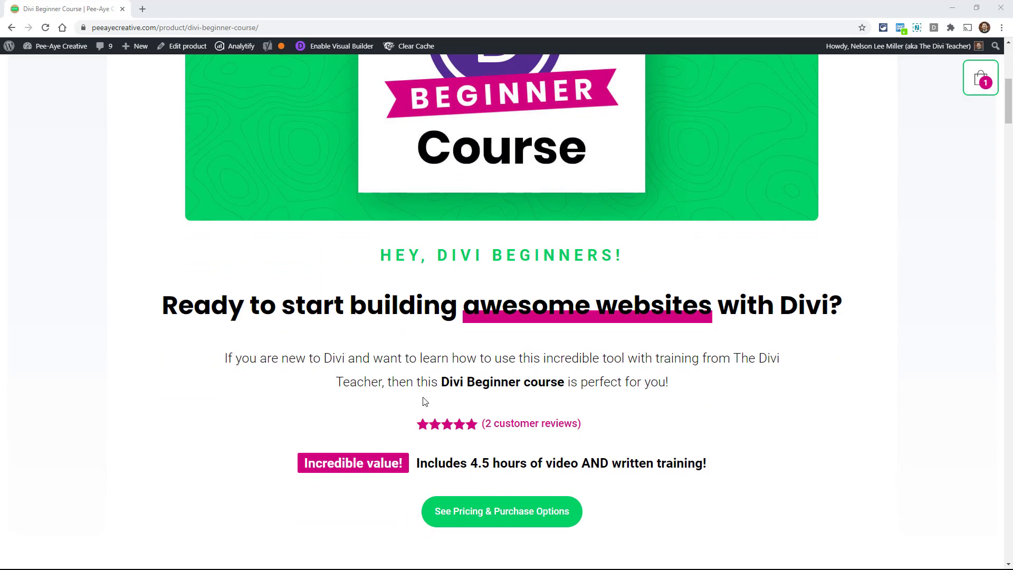
mouse_move(849, 261)
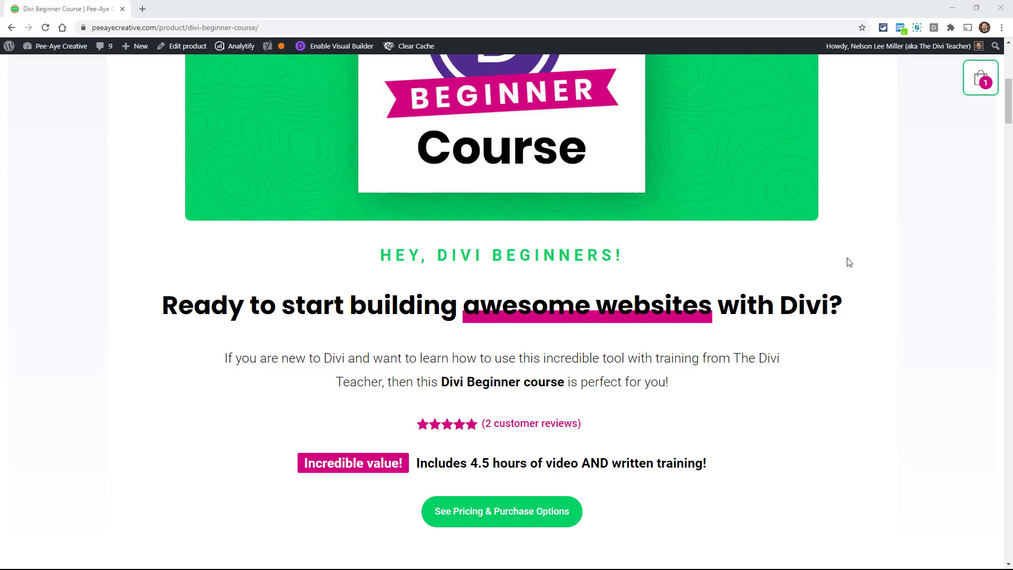
mouse_move(655, 395)
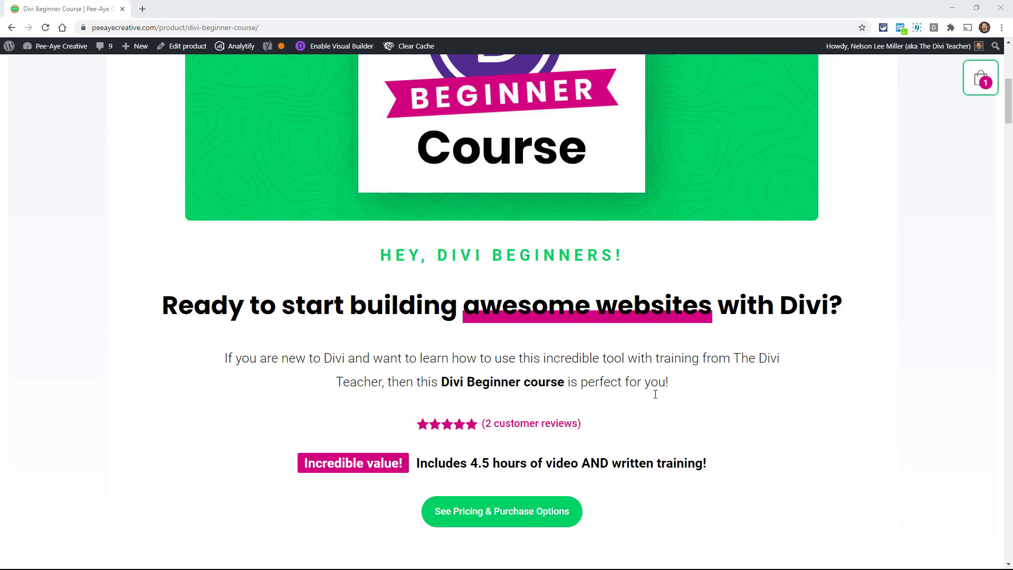
mouse_move(765, 359)
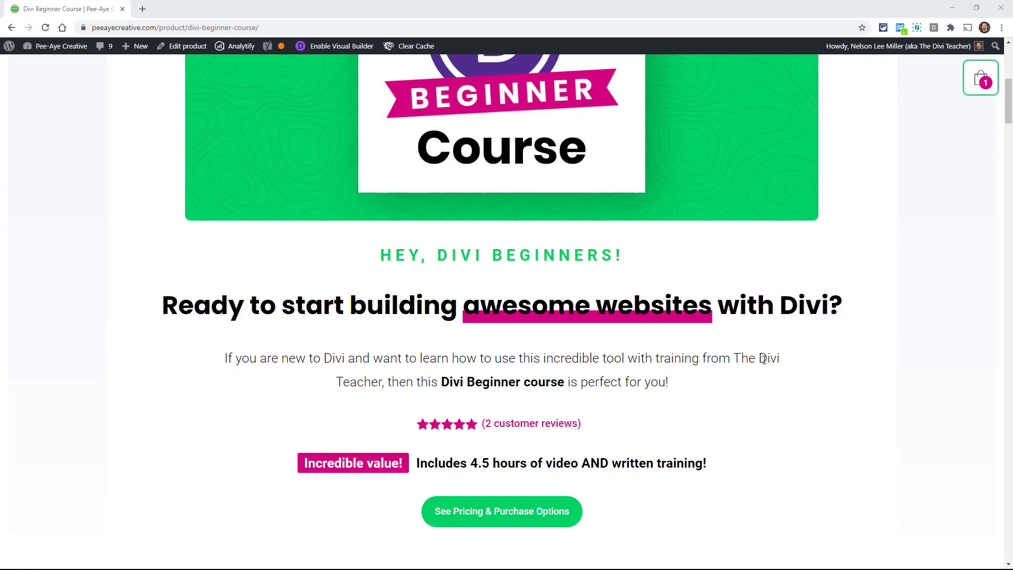
scroll("down", 3)
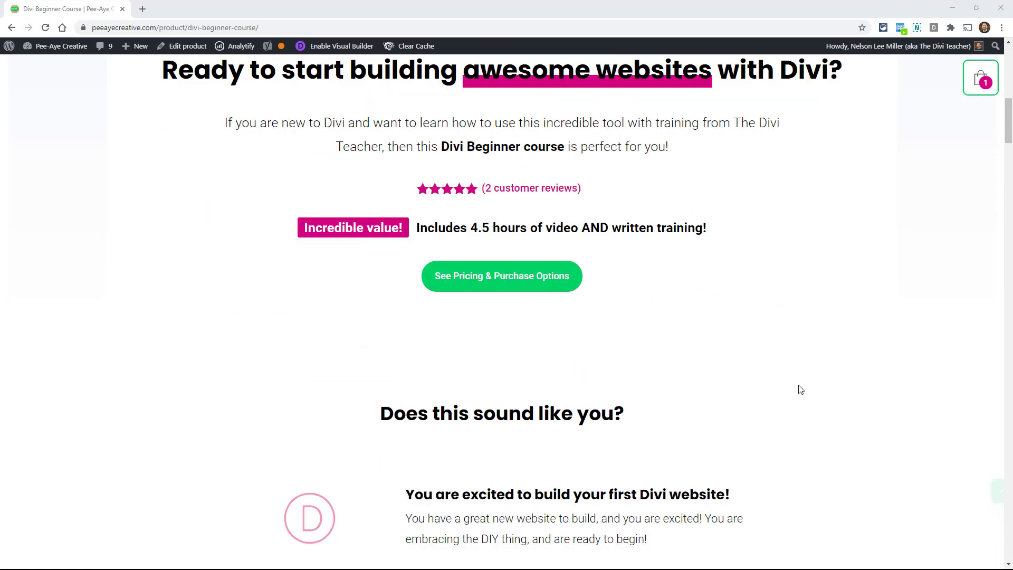
scroll("down", 3)
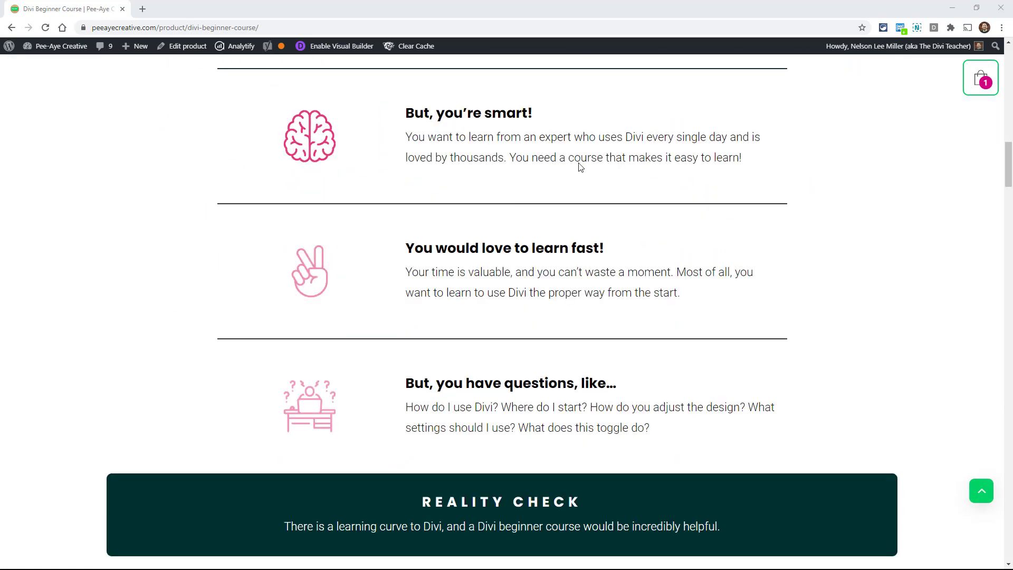
scroll("down", 3)
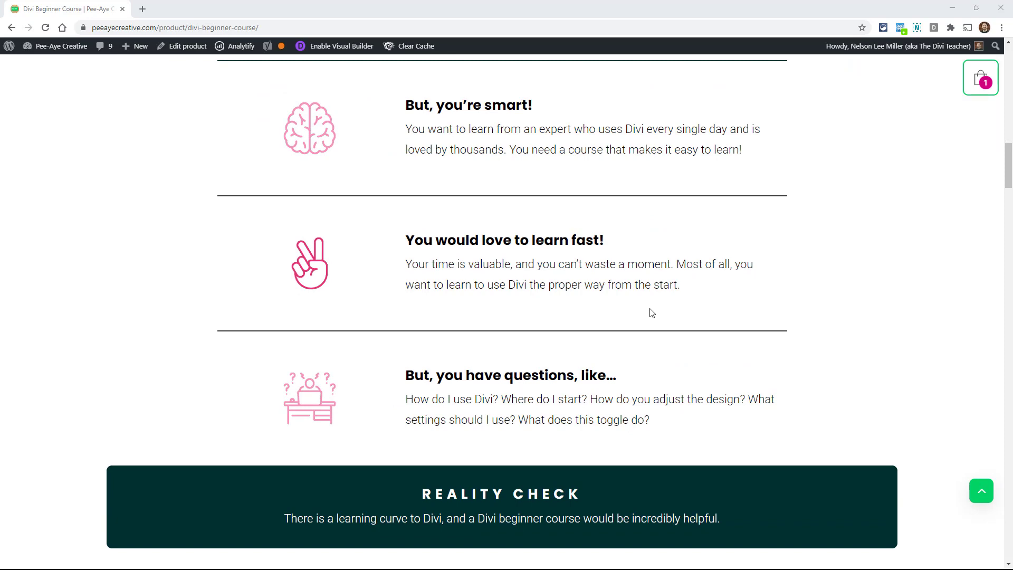
scroll("down", 3)
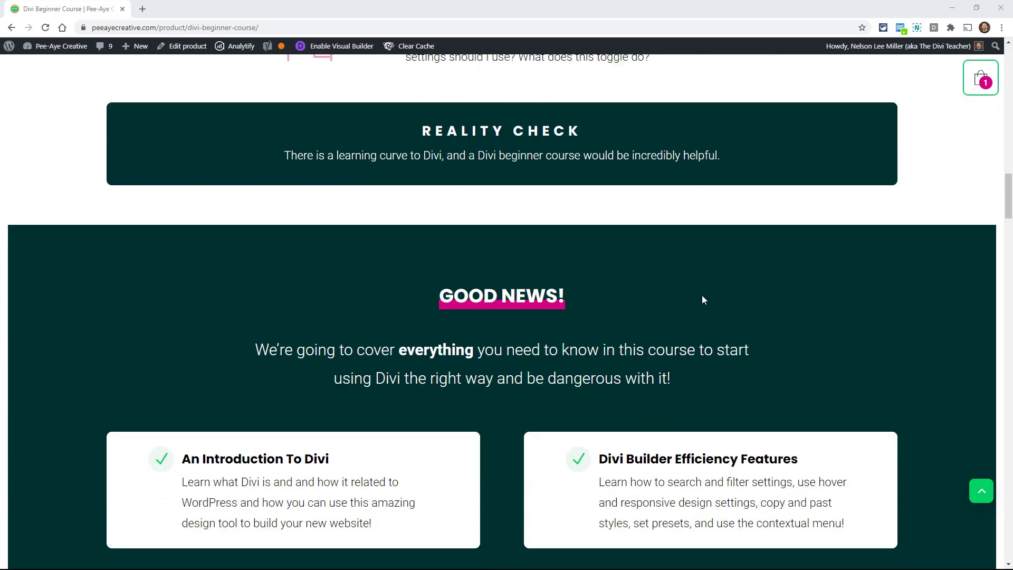
scroll("down", 3)
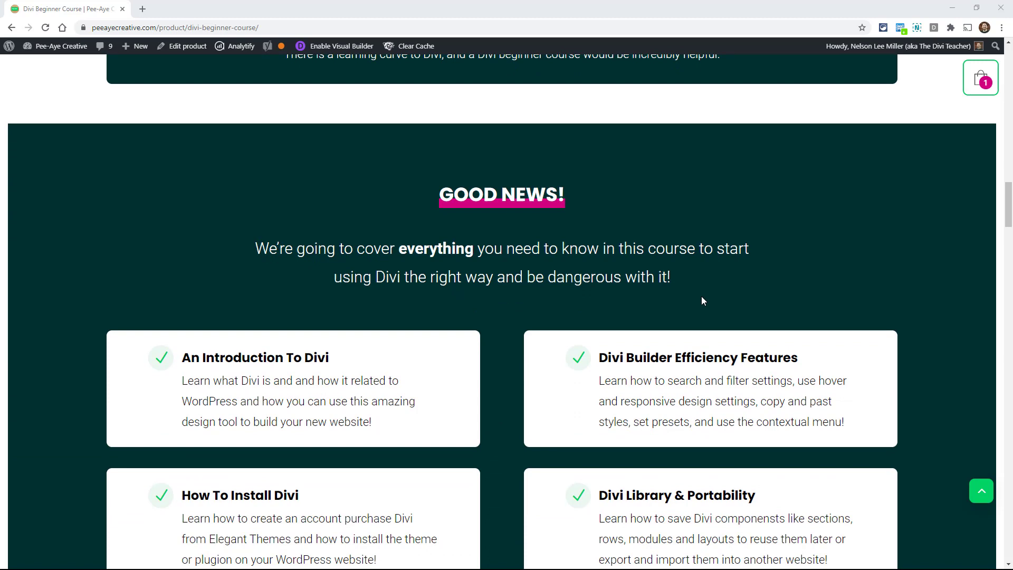
scroll("down", 3)
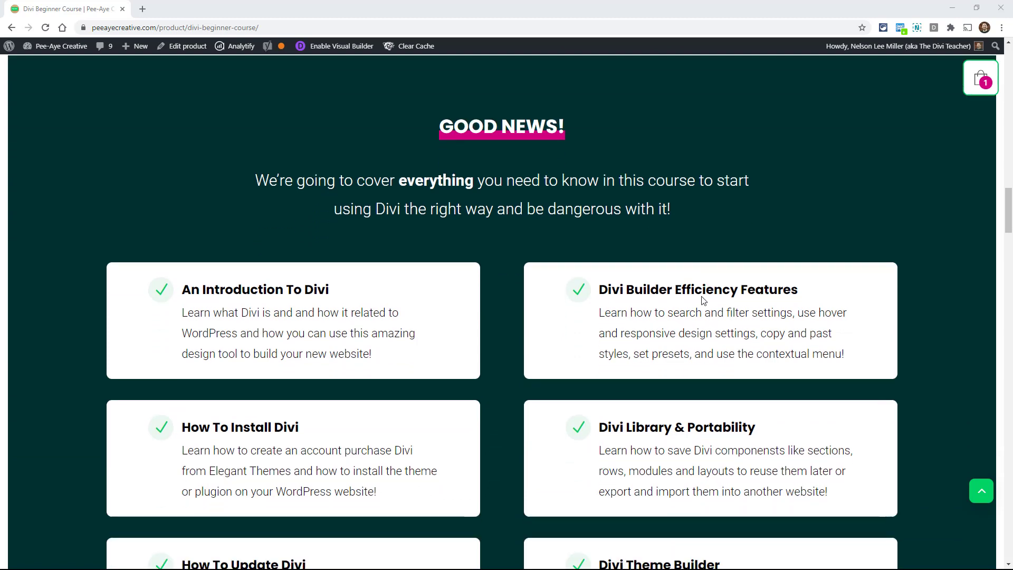
scroll("down", 3)
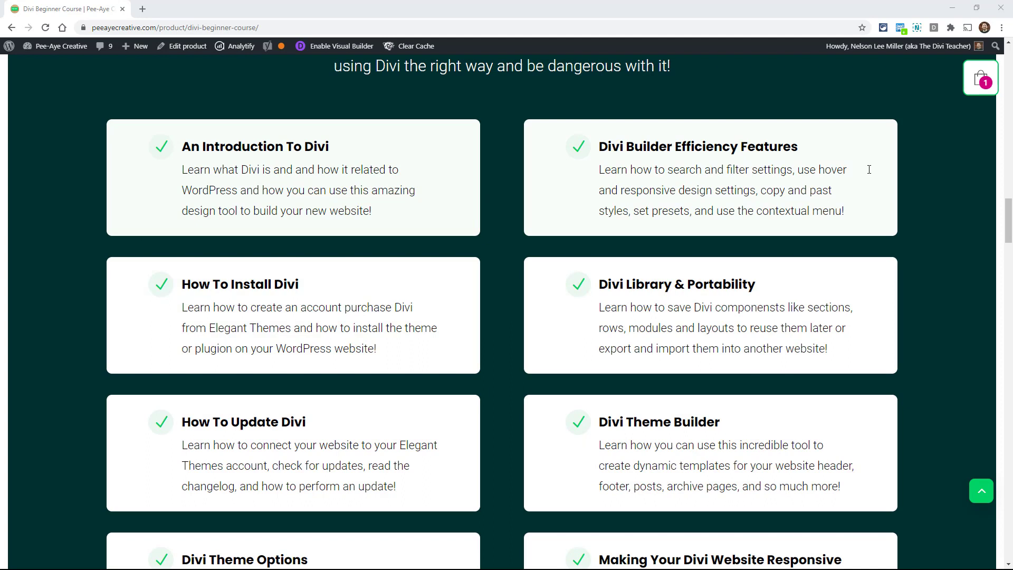
mouse_move(352, 201)
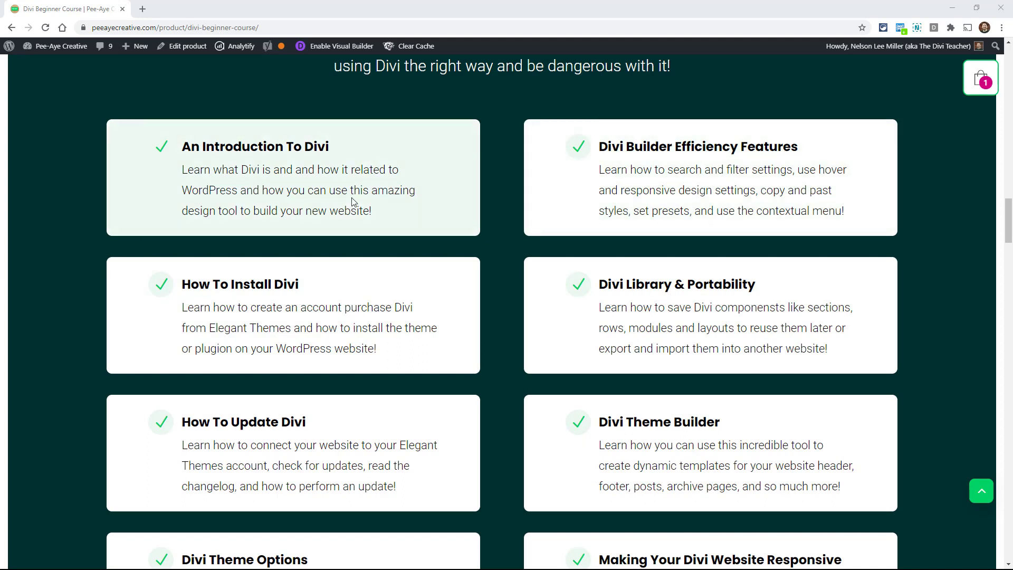
mouse_move(164, 224)
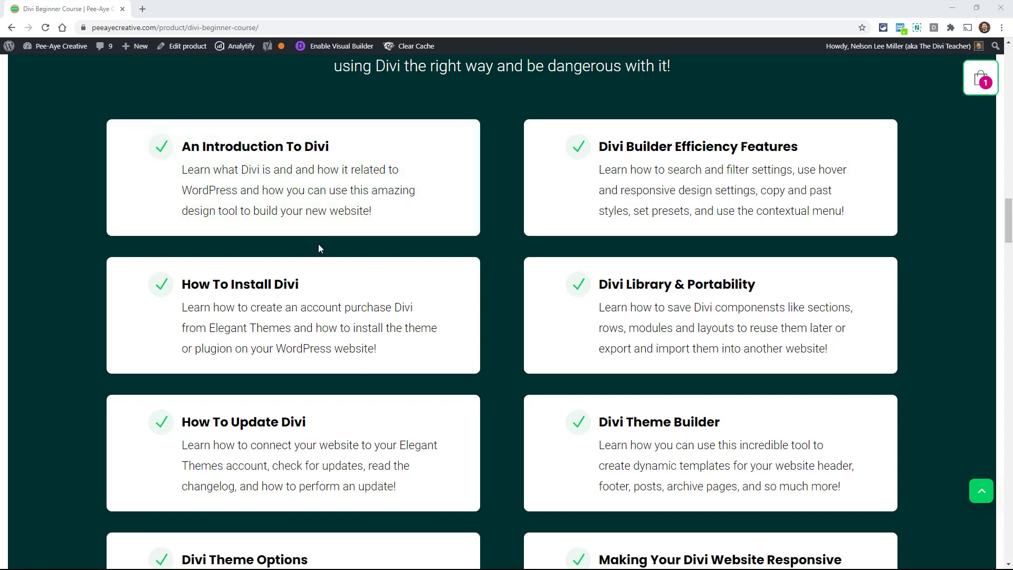
scroll("down", 3)
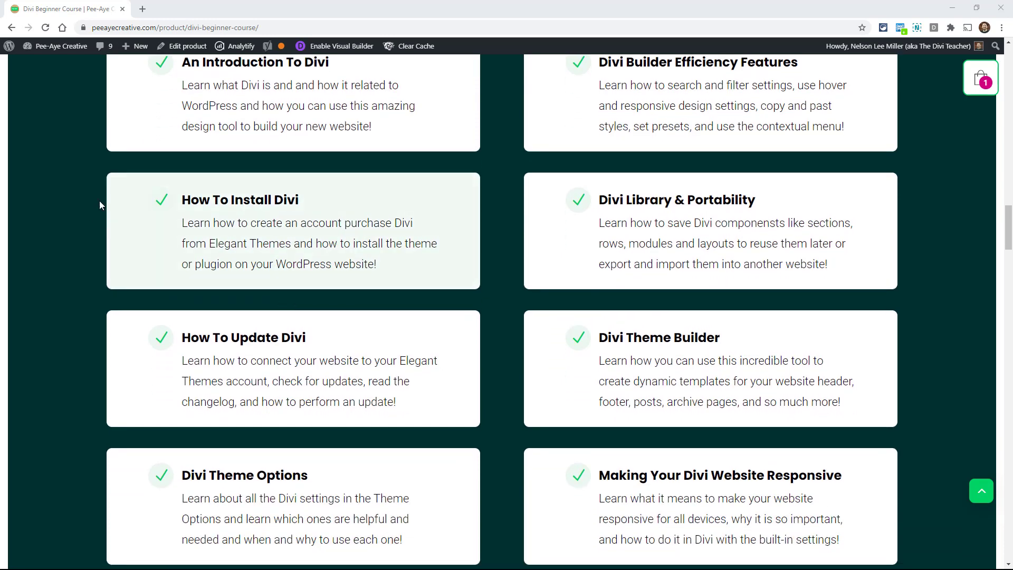
mouse_move(120, 276)
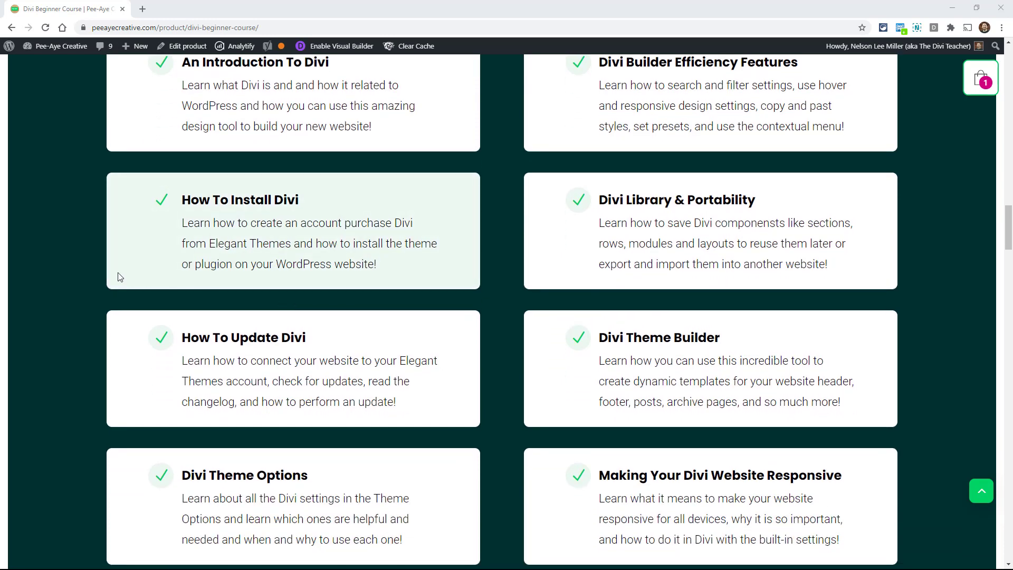
mouse_move(111, 275)
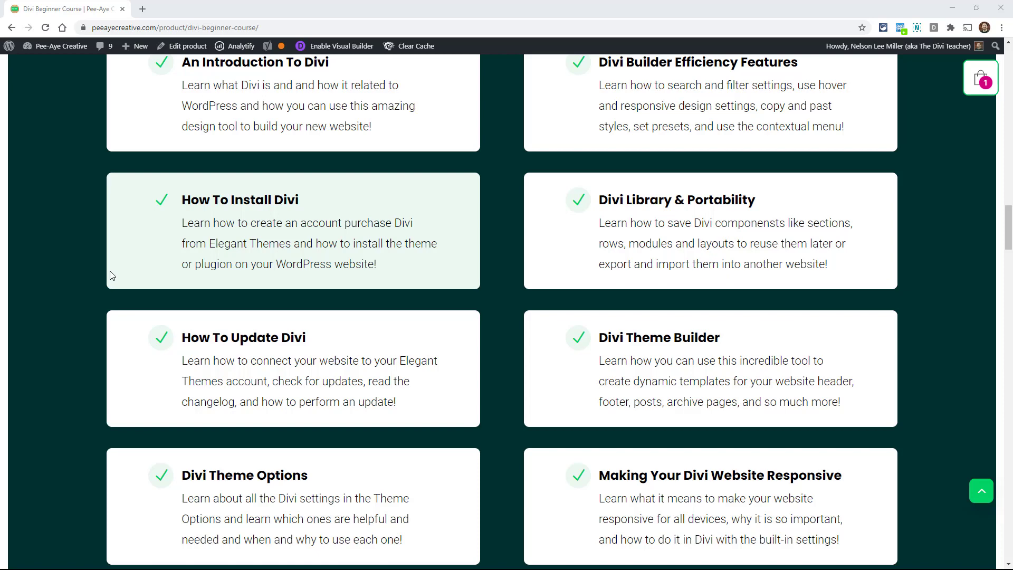
scroll("down", 3)
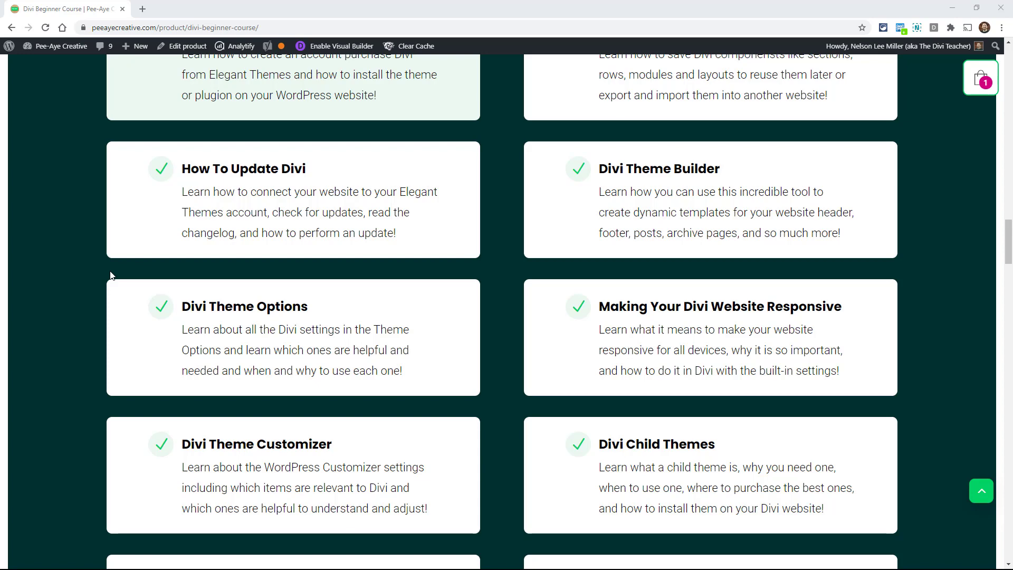
scroll("down", 3)
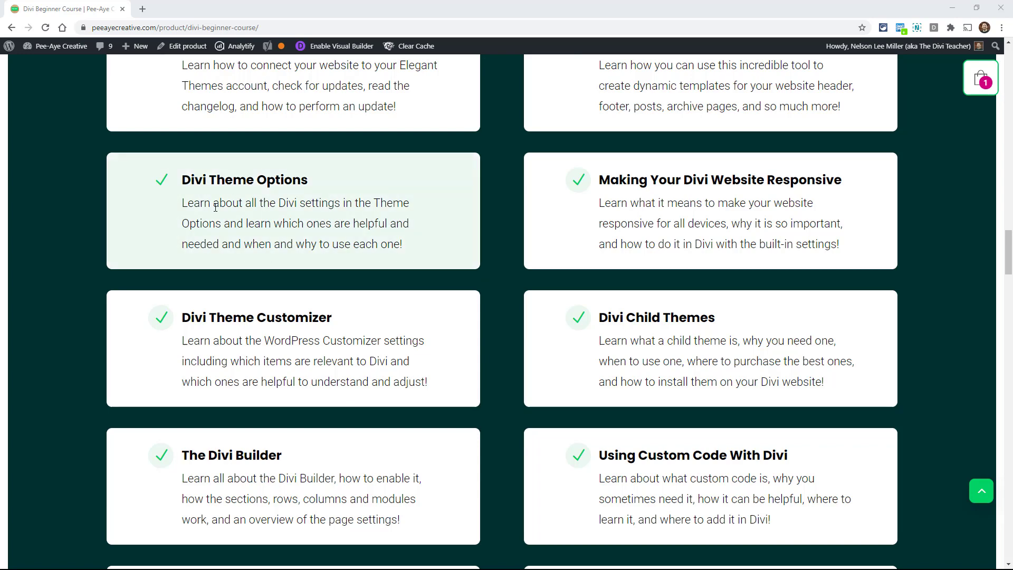
mouse_move(311, 343)
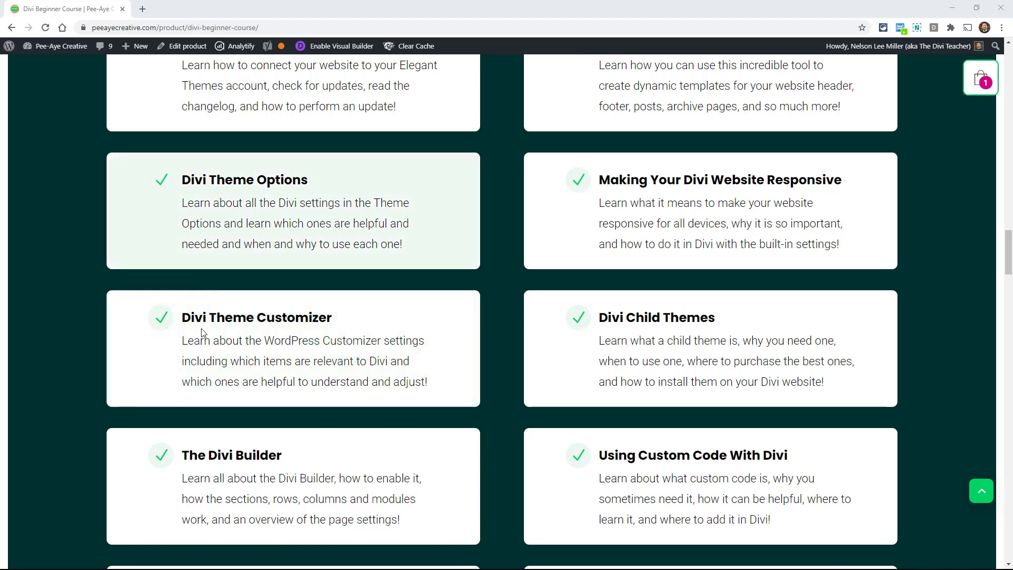
mouse_move(178, 268)
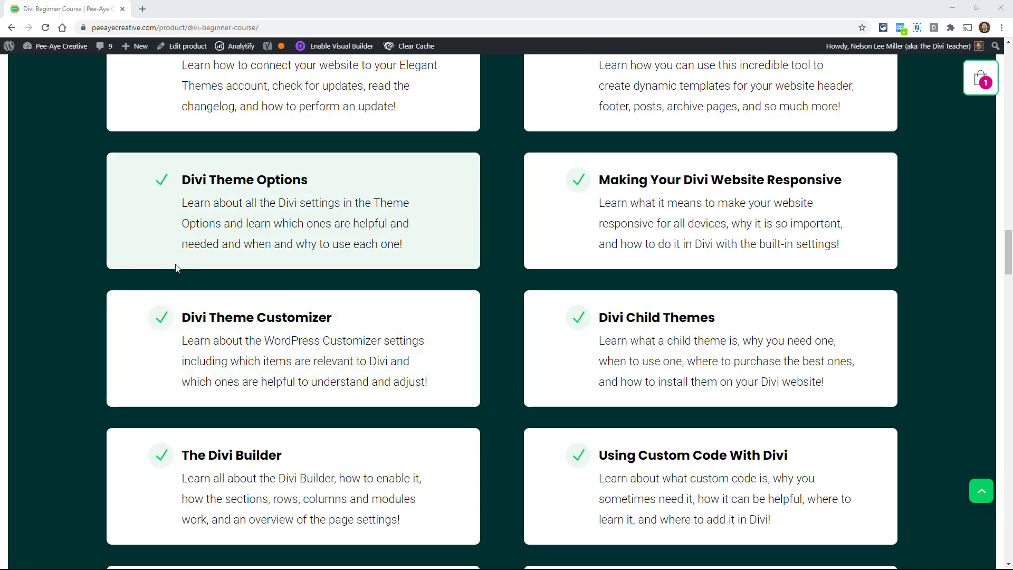
mouse_move(15, 272)
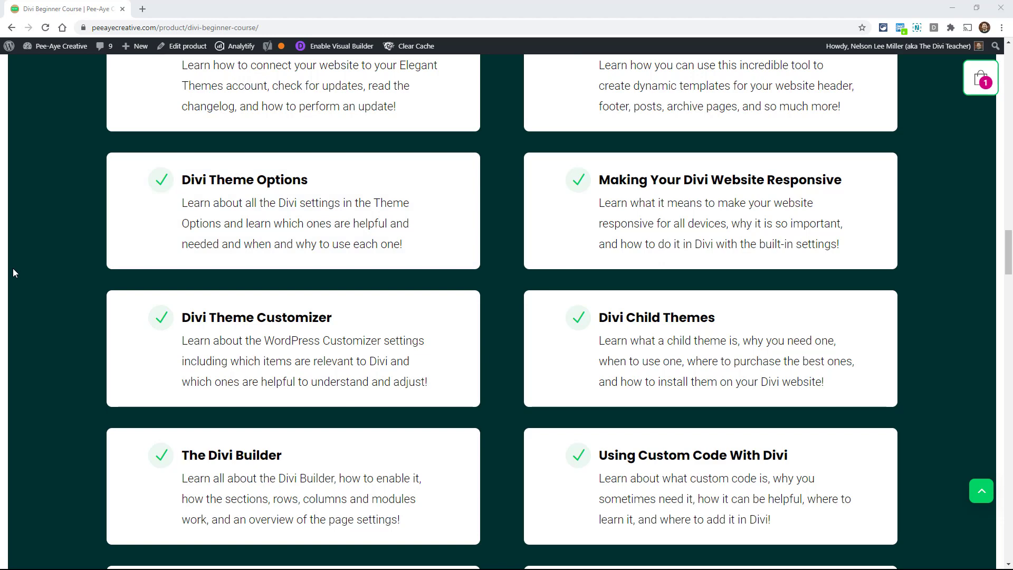
mouse_move(42, 308)
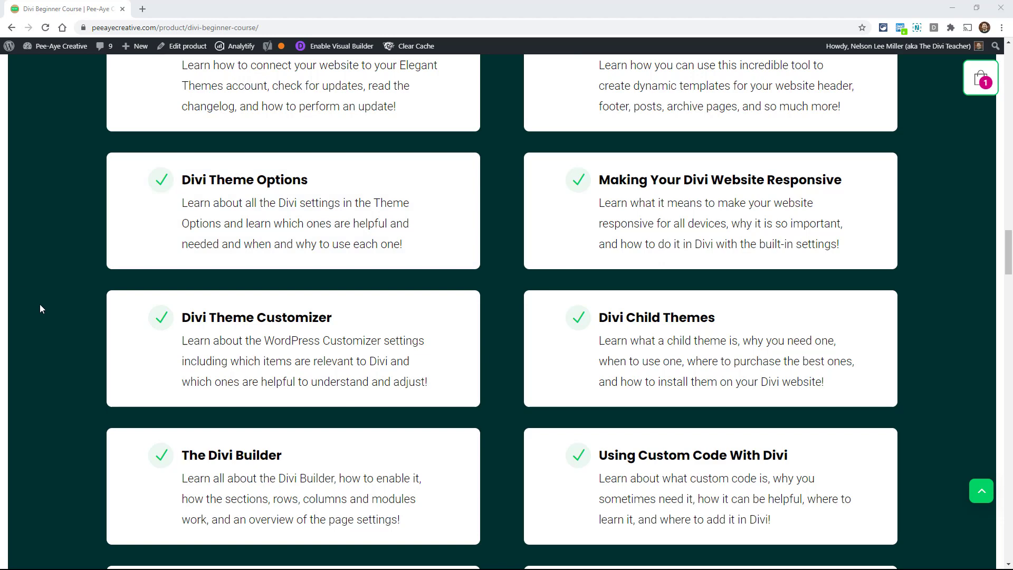
scroll("down", 3)
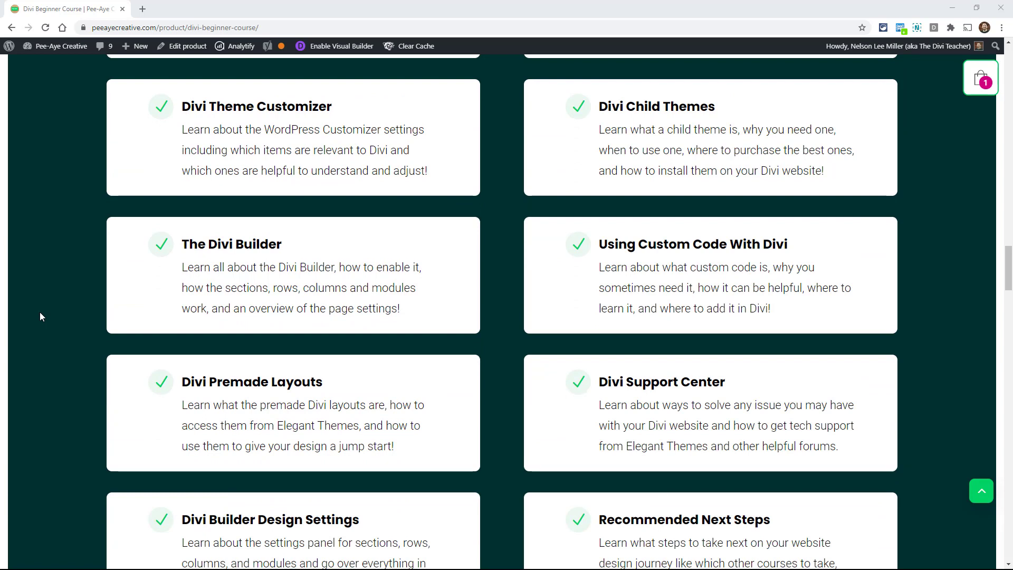
mouse_move(77, 325)
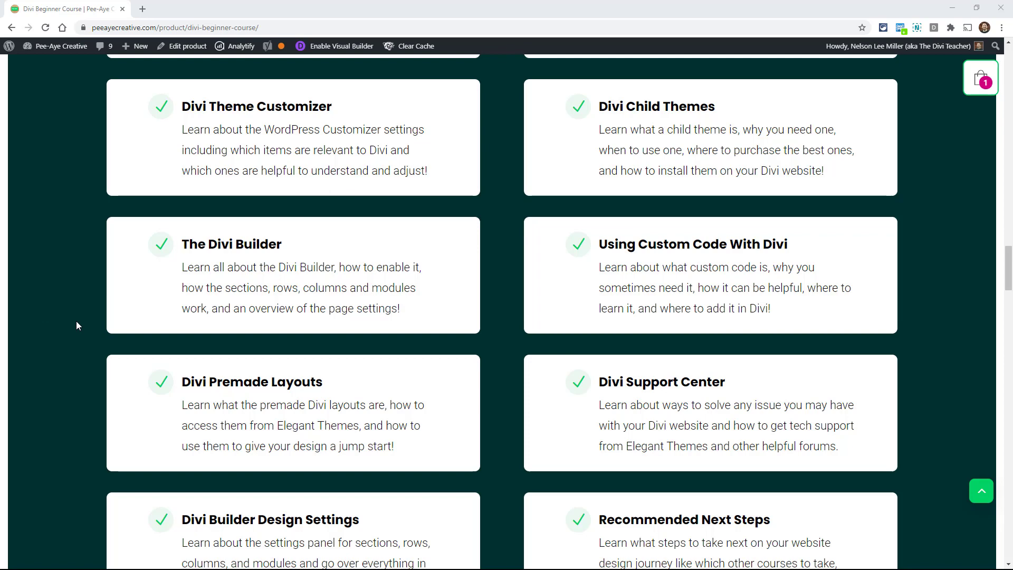
mouse_move(83, 305)
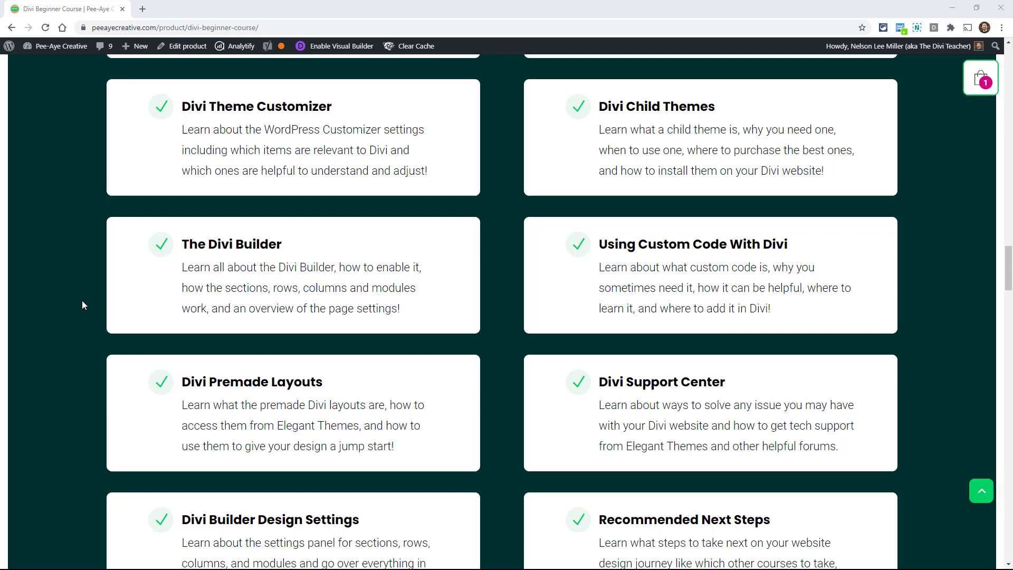
scroll("down", 3)
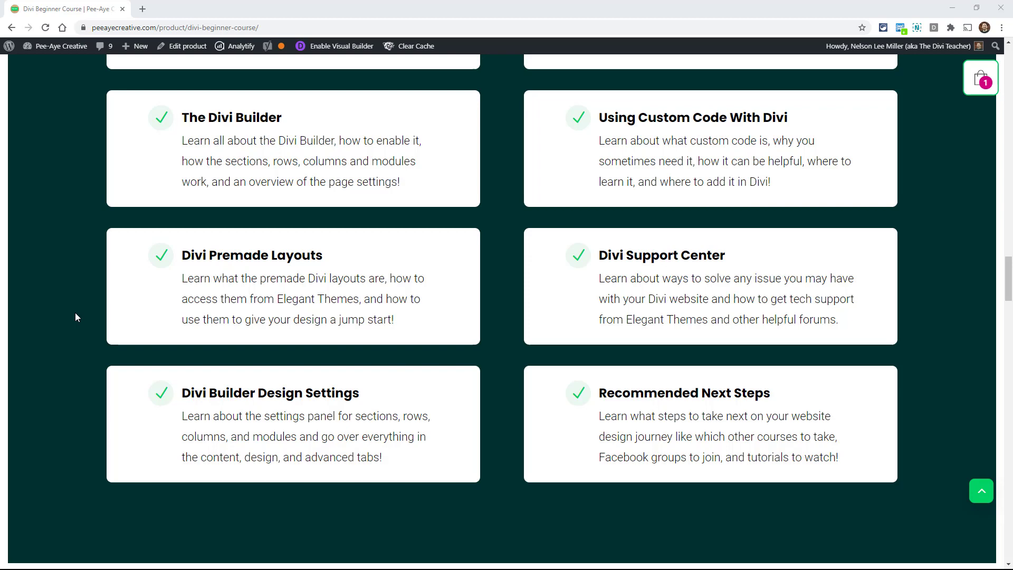
mouse_move(98, 367)
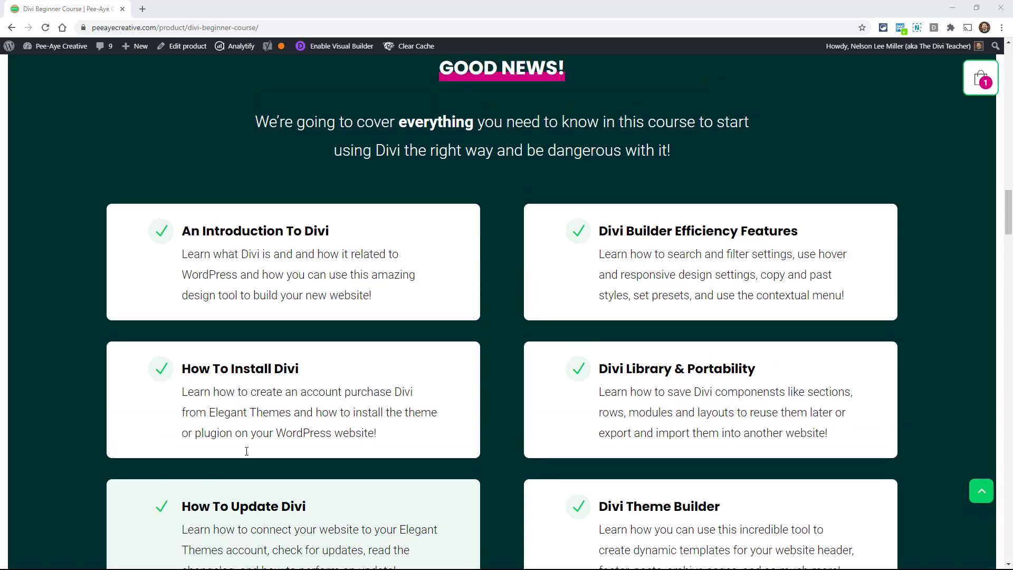
mouse_move(785, 333)
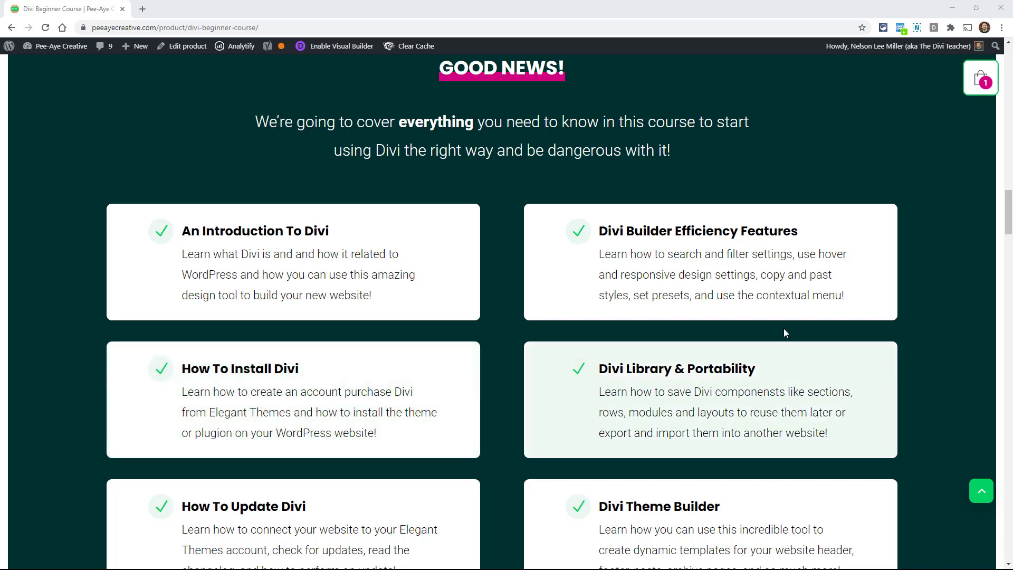
mouse_move(821, 296)
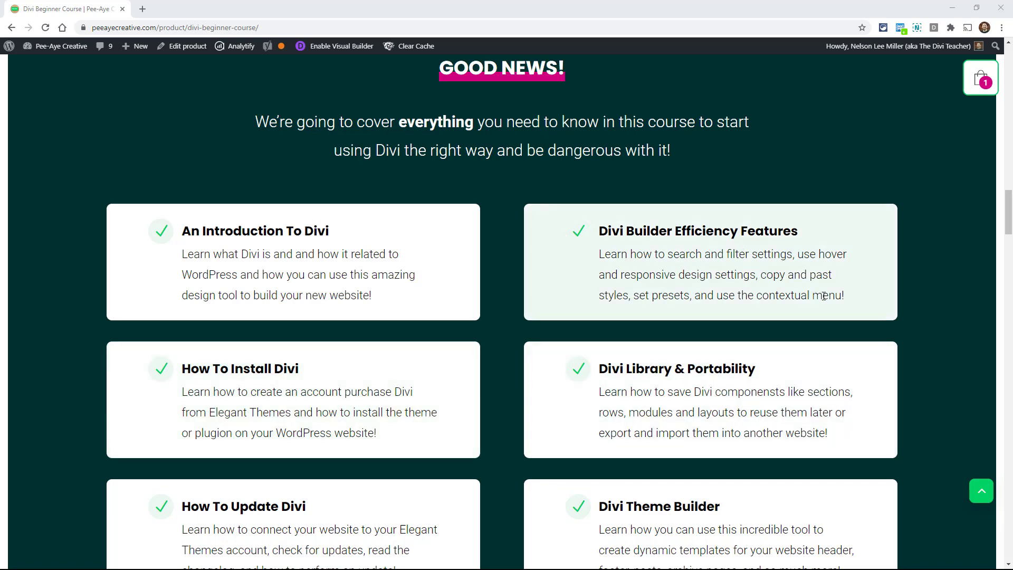
mouse_move(886, 313)
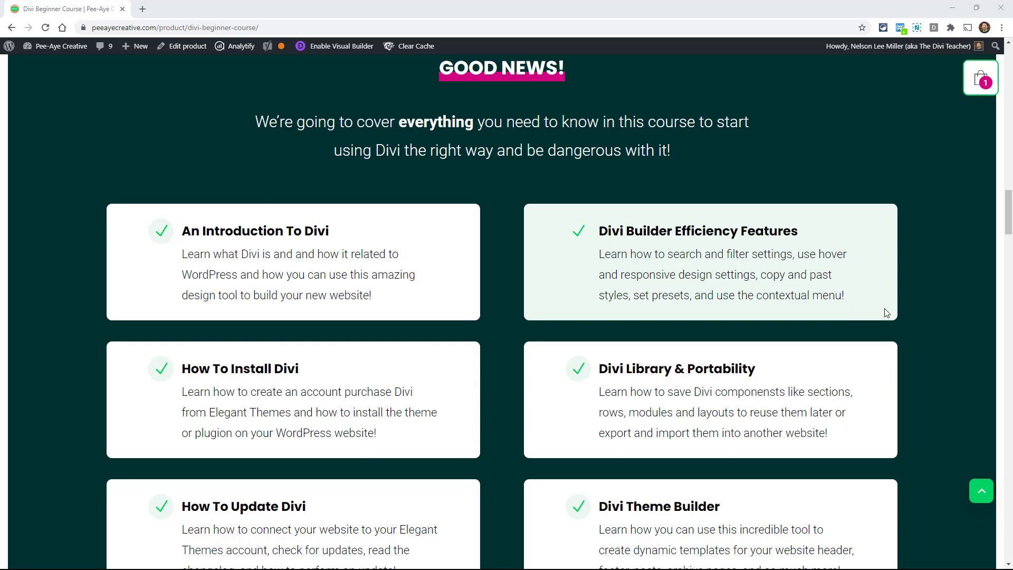
mouse_move(910, 315)
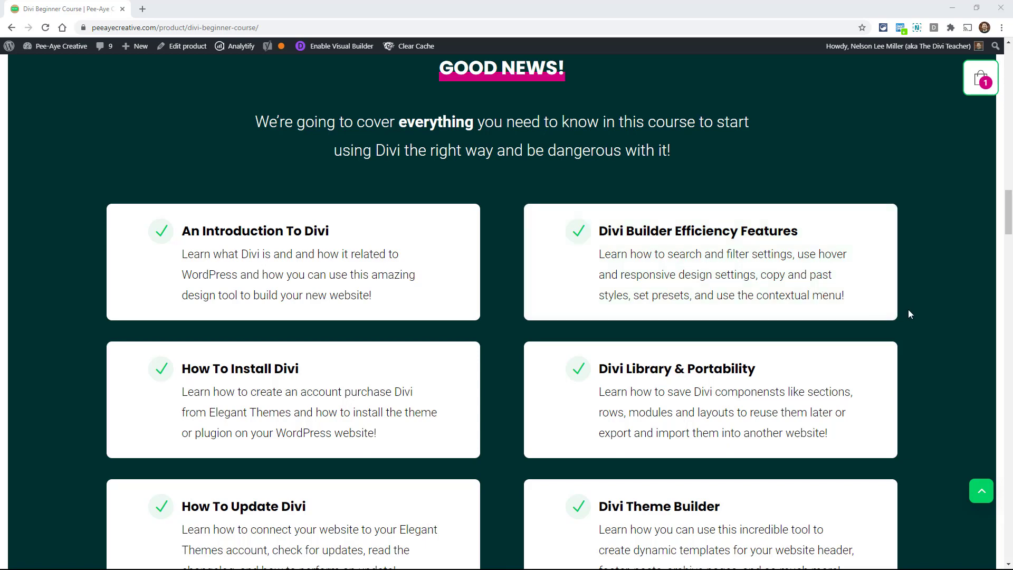
mouse_move(941, 422)
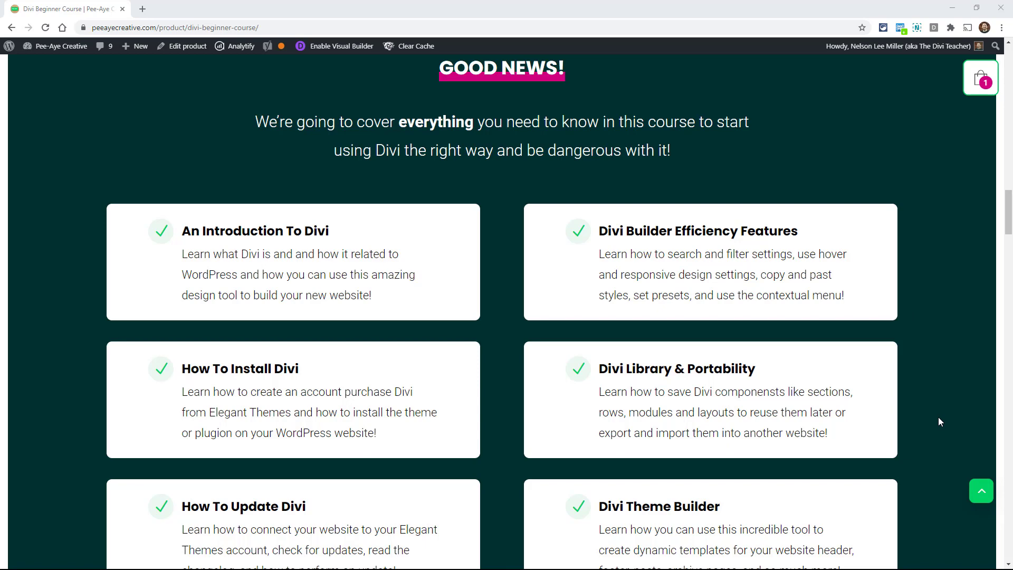
scroll("down", 3)
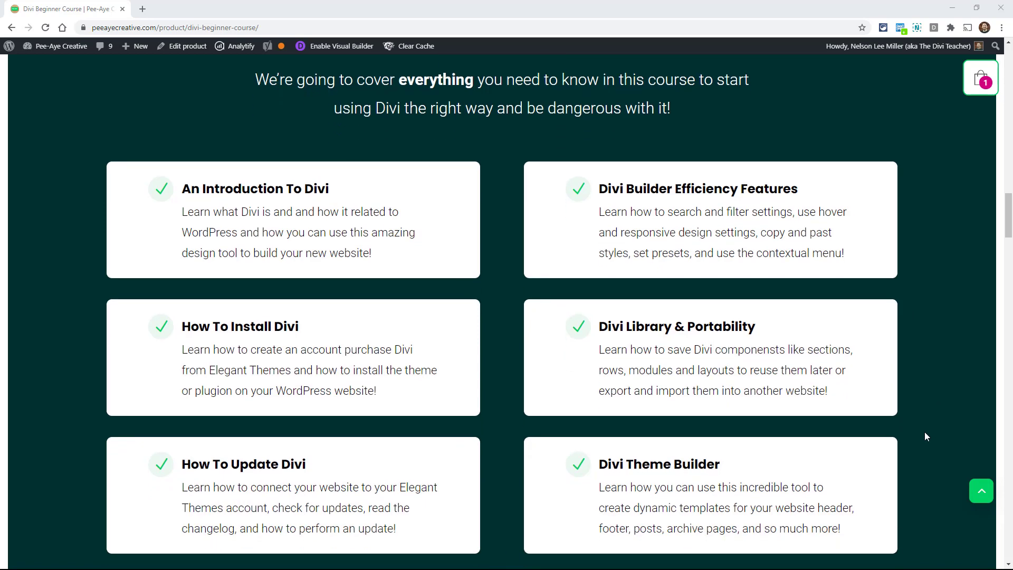
scroll("down", 3)
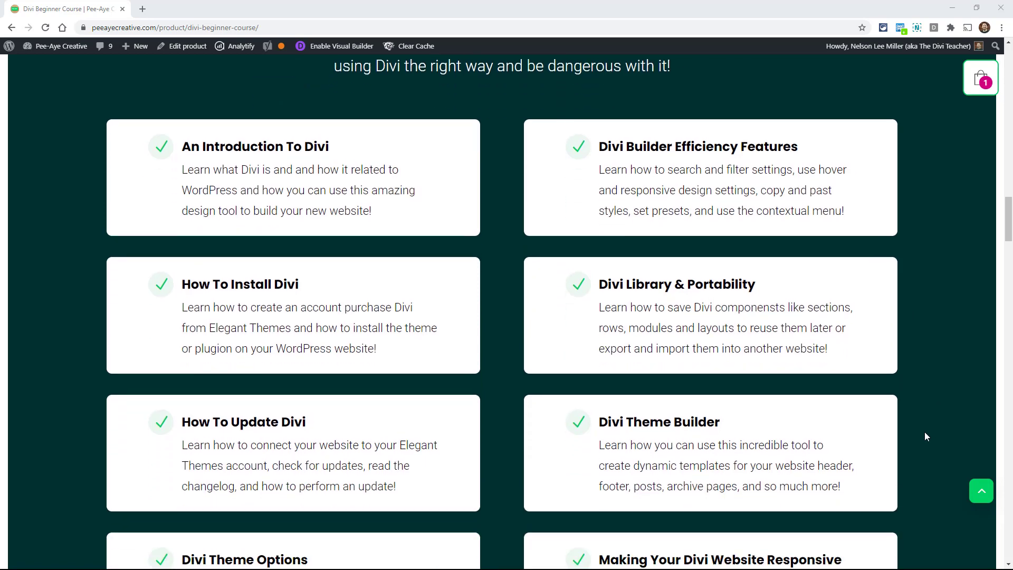
scroll("down", 3)
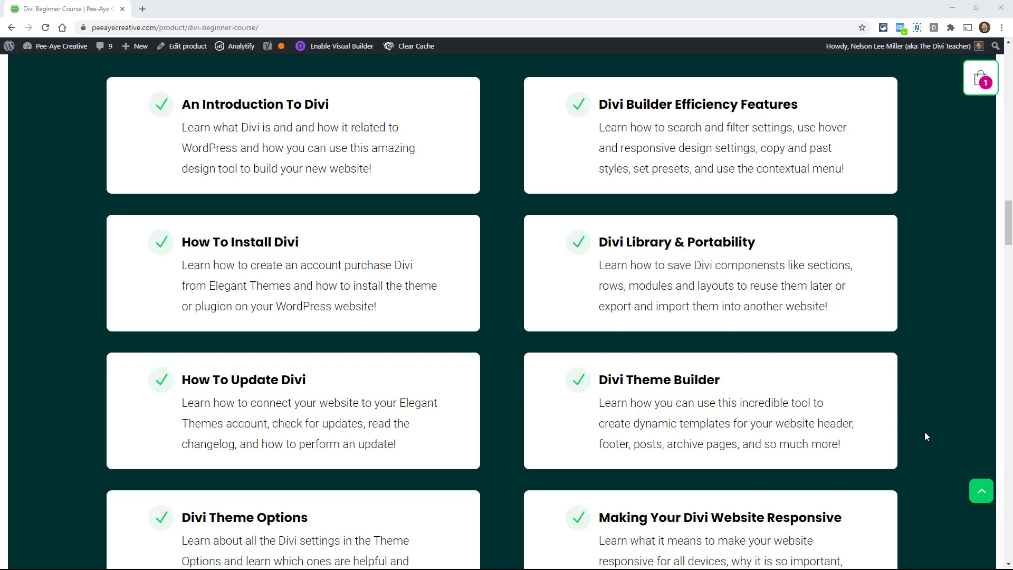
scroll("down", 3)
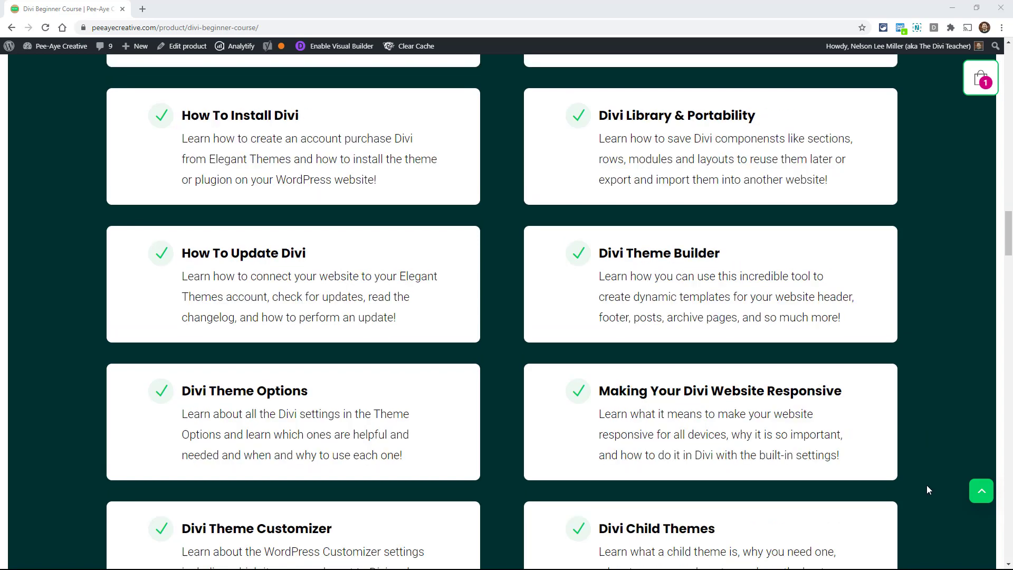
mouse_move(788, 405)
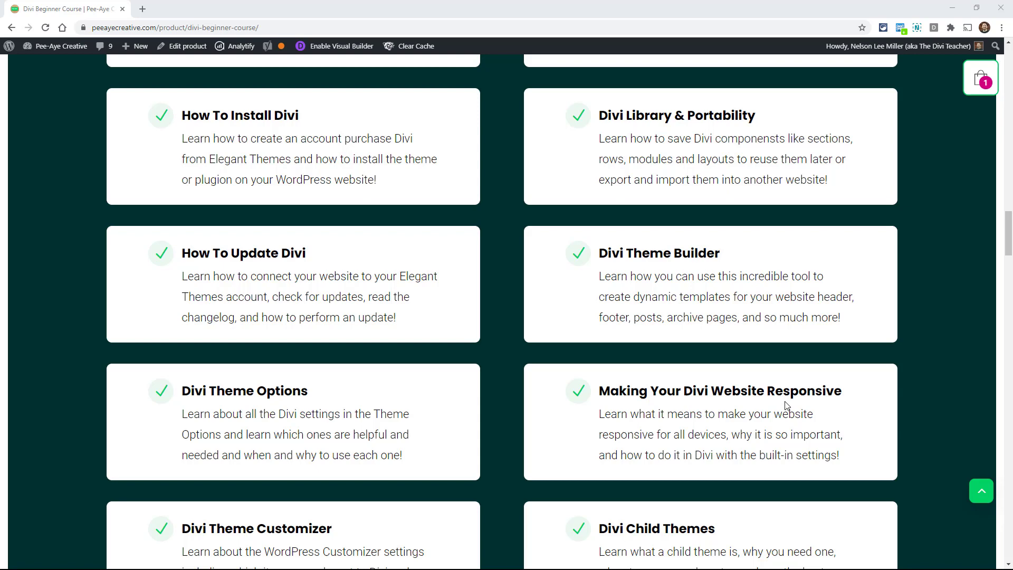
mouse_move(840, 312)
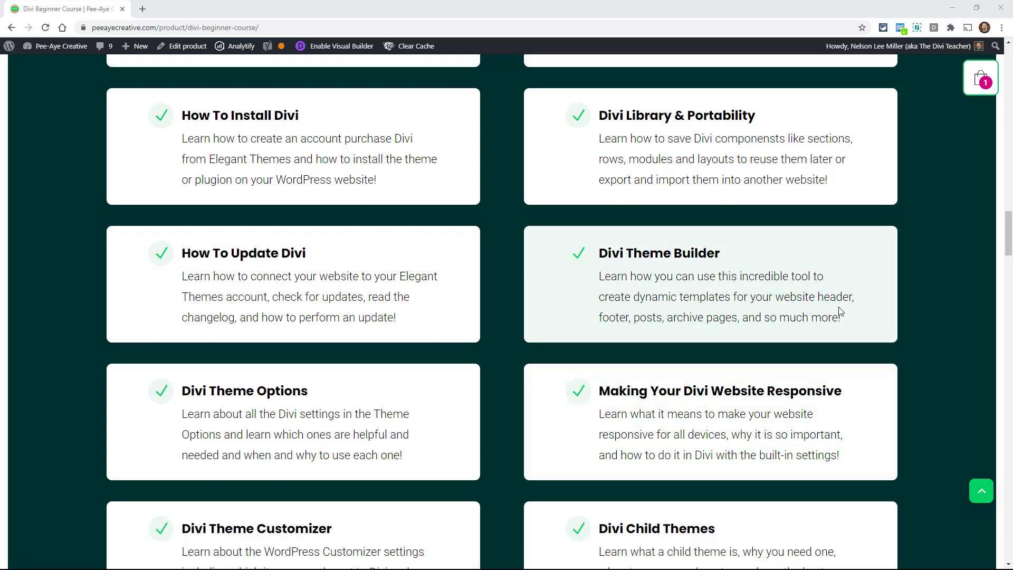
mouse_move(926, 329)
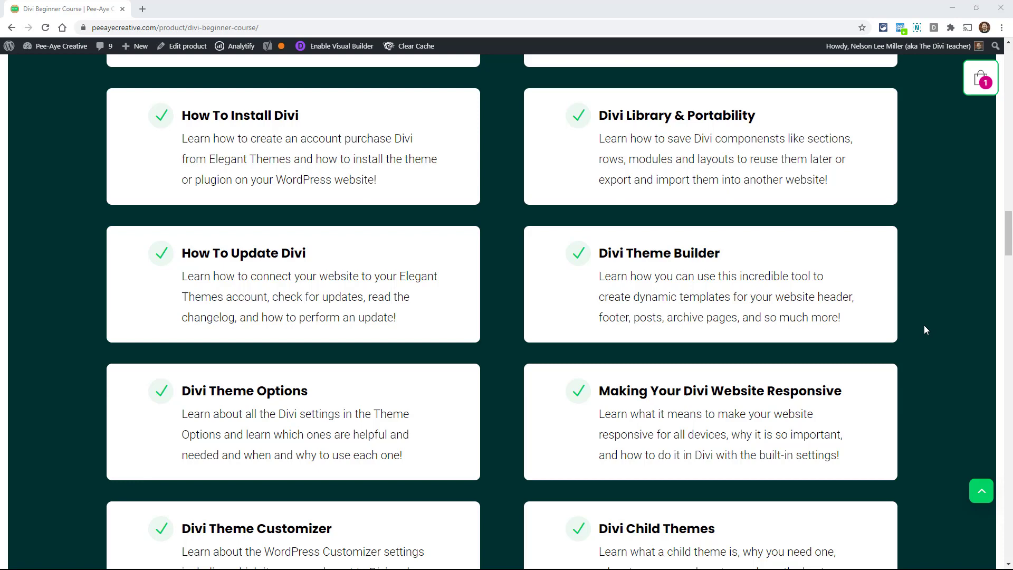
scroll("down", 3)
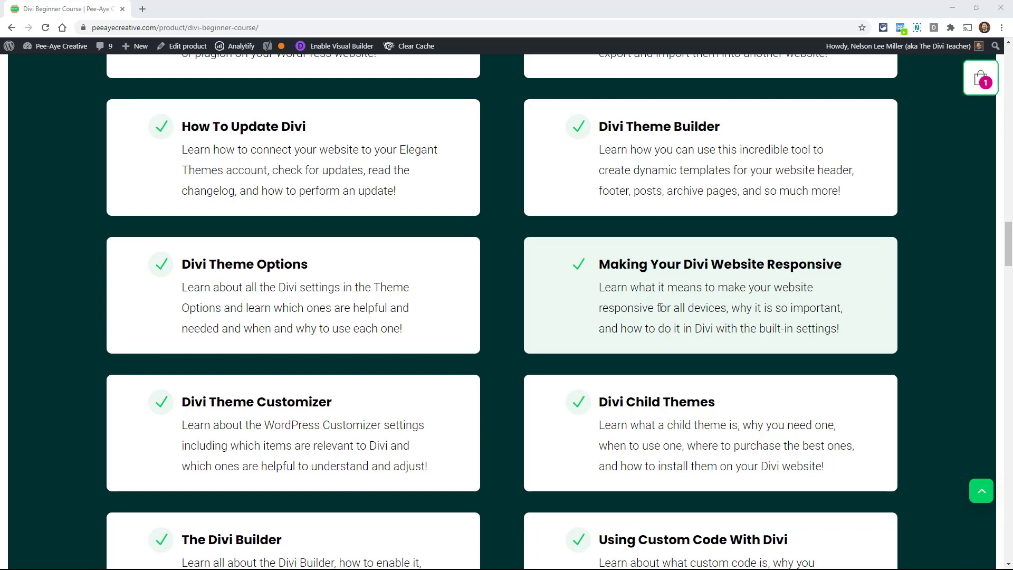
mouse_move(799, 325)
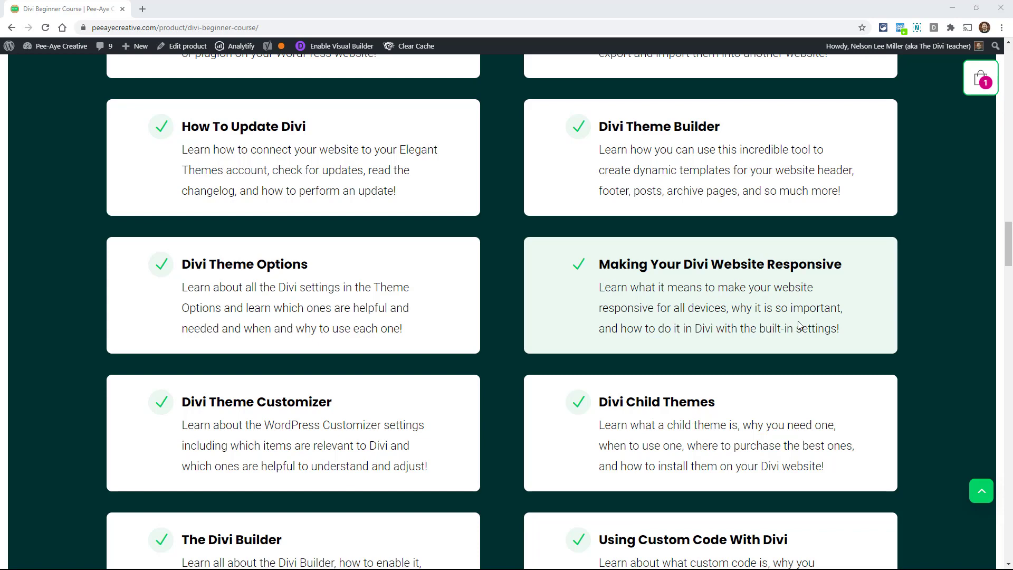
scroll("down", 3)
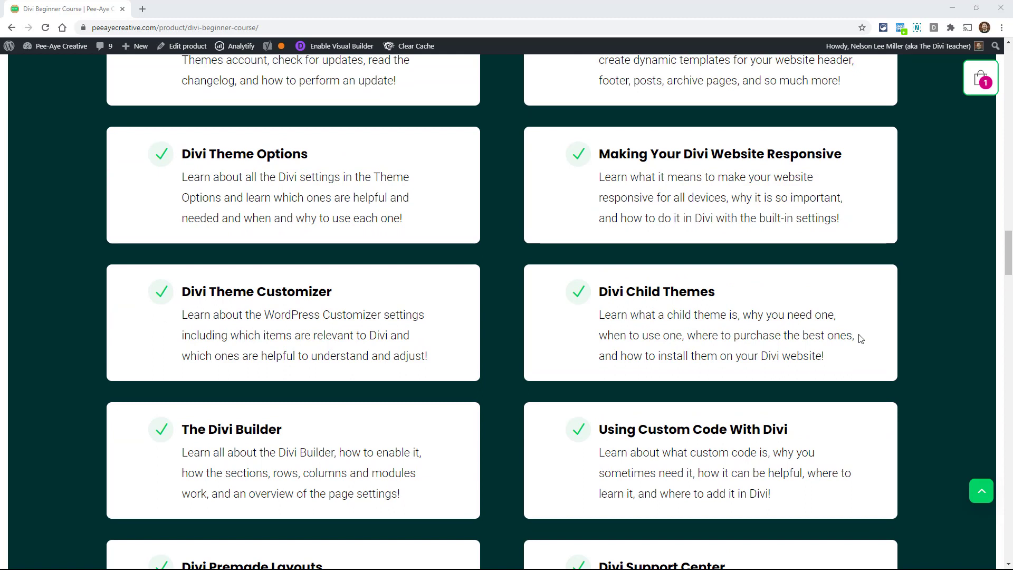
mouse_move(953, 338)
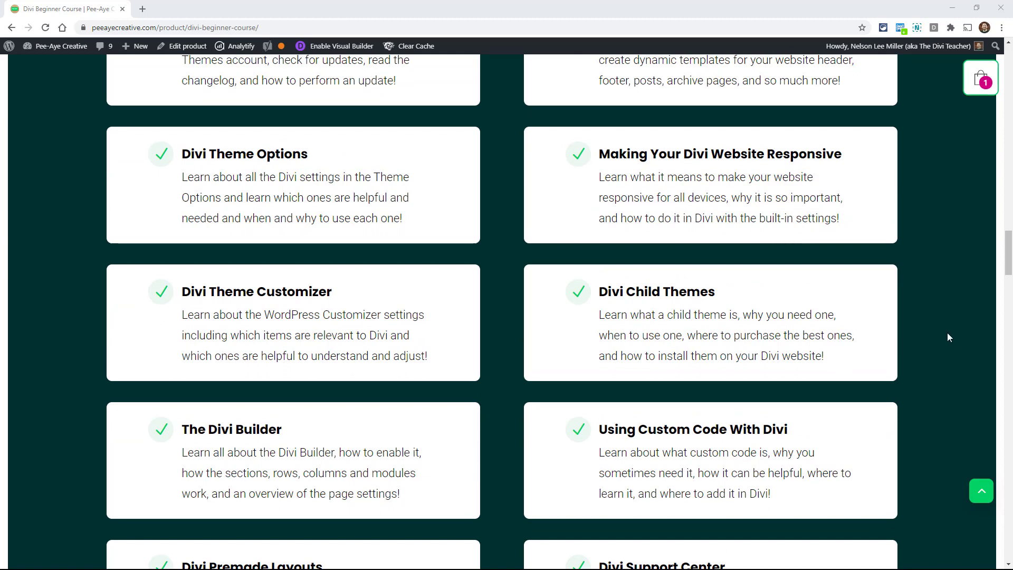
mouse_move(916, 294)
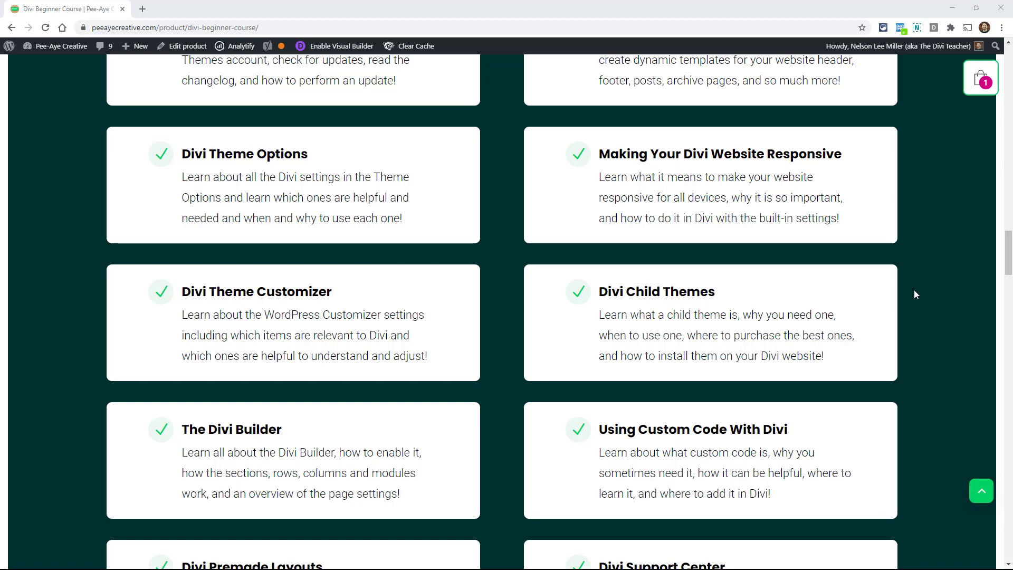
scroll("down", 3)
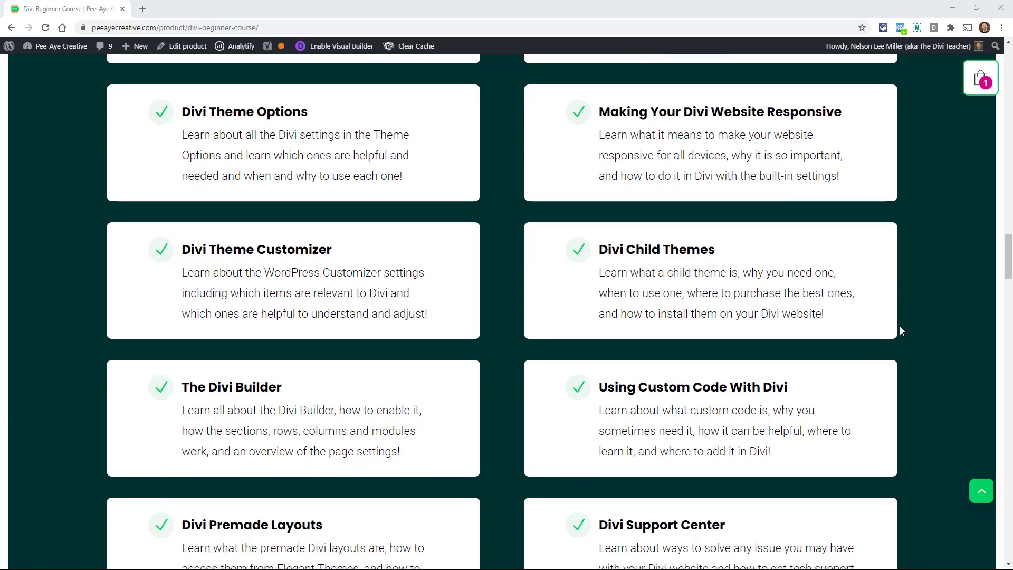
scroll("down", 3)
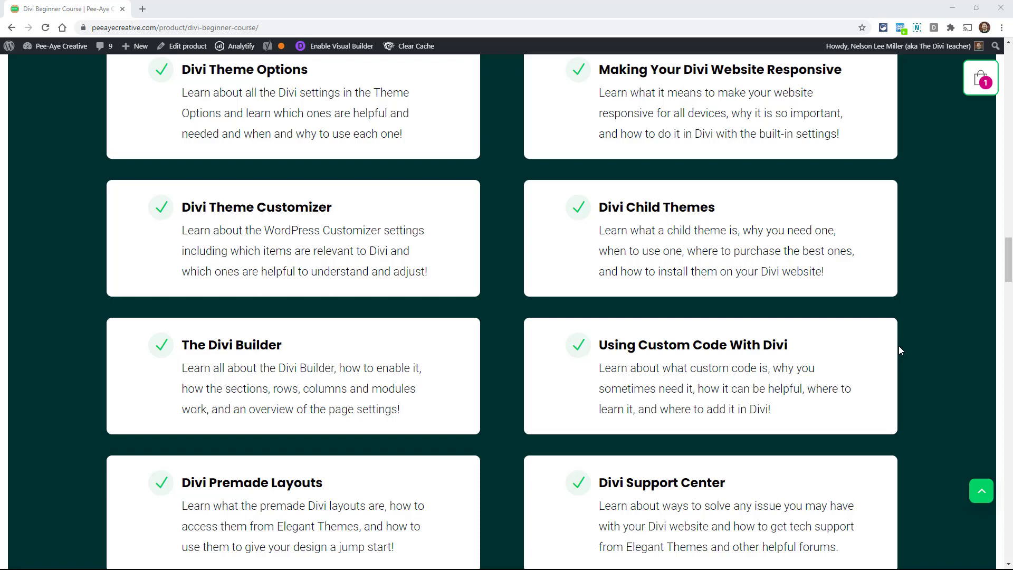
scroll("down", 3)
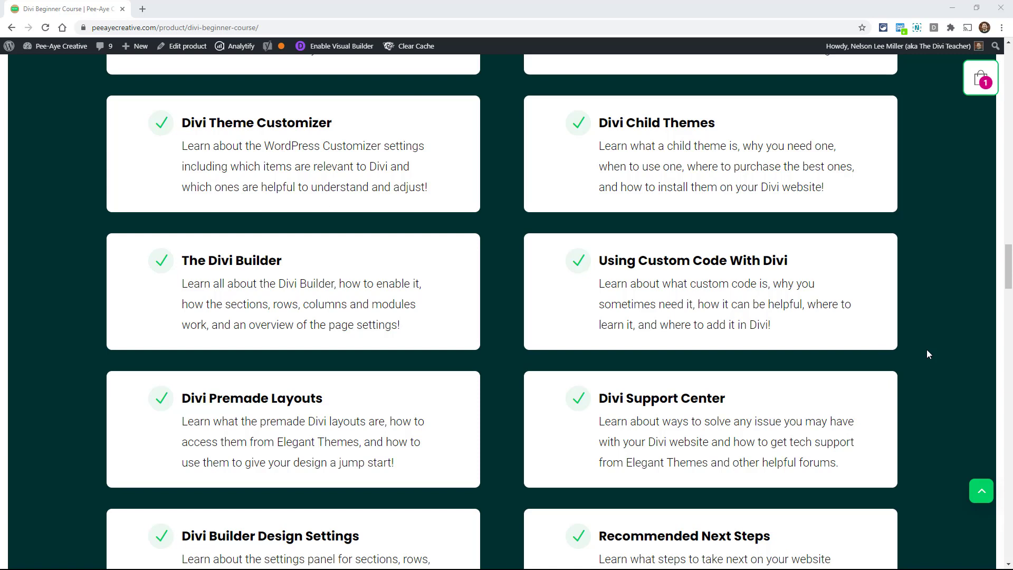
scroll("down", 3)
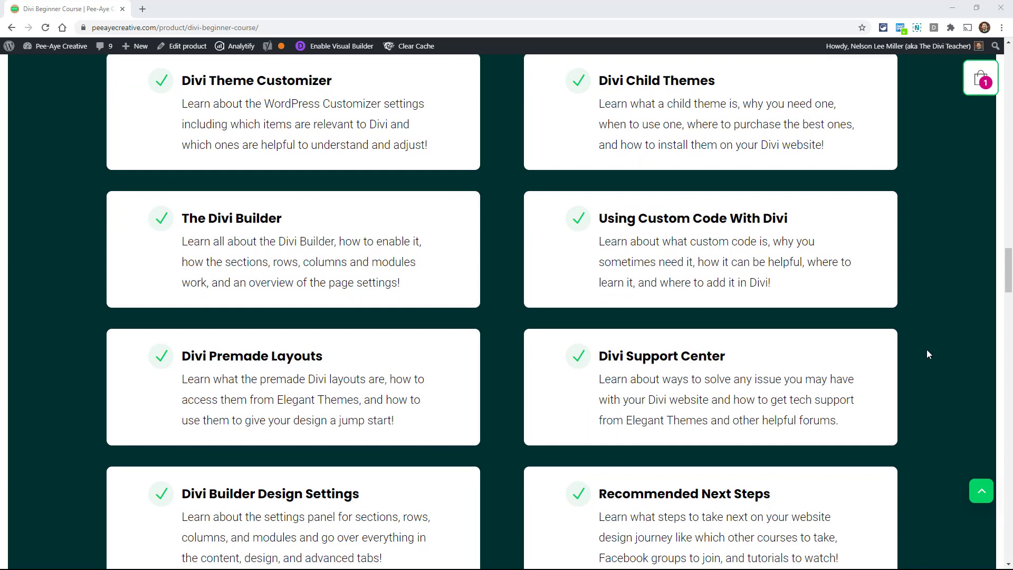
mouse_move(924, 361)
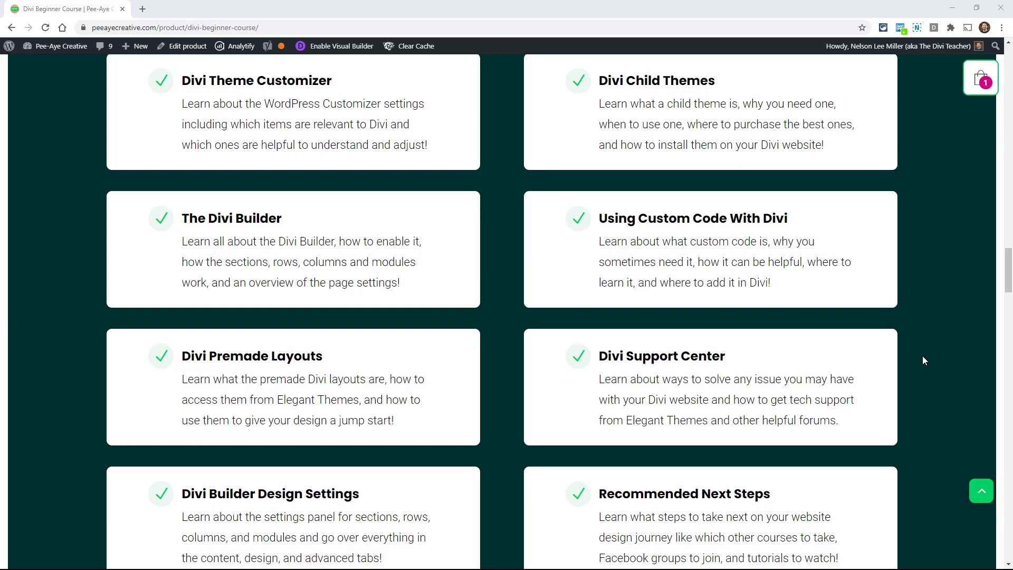
scroll("down", 3)
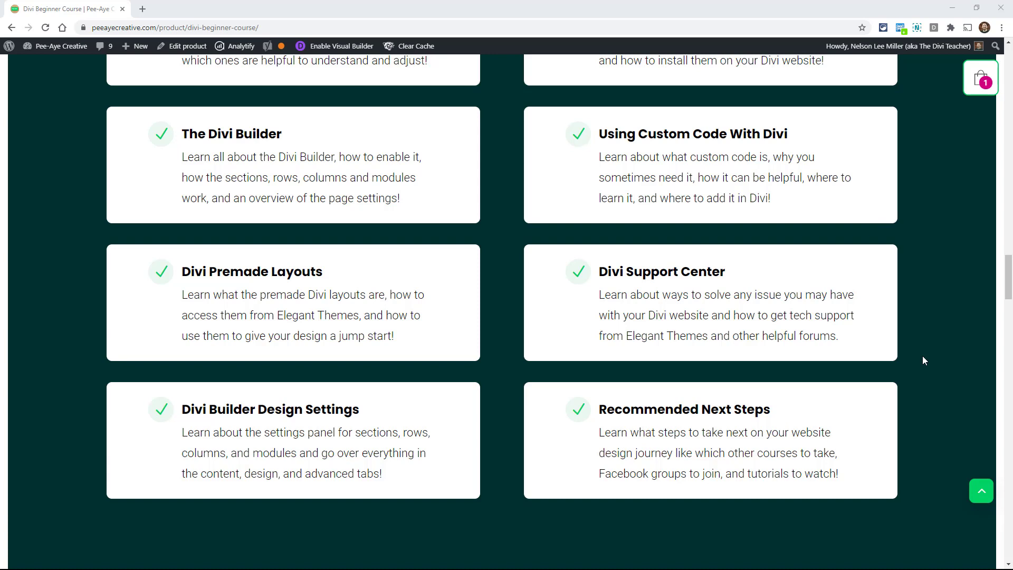
mouse_move(897, 325)
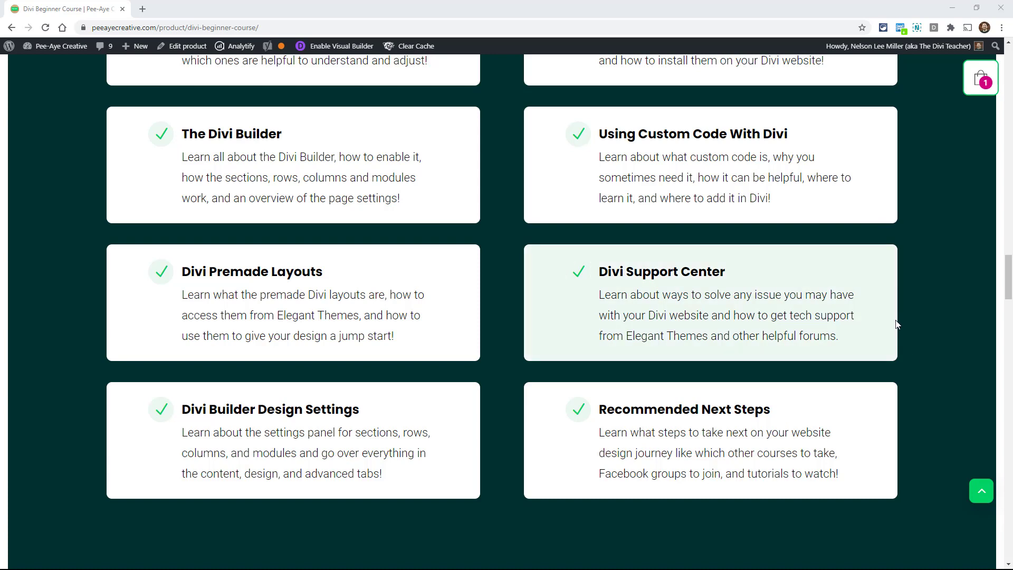
mouse_move(888, 325)
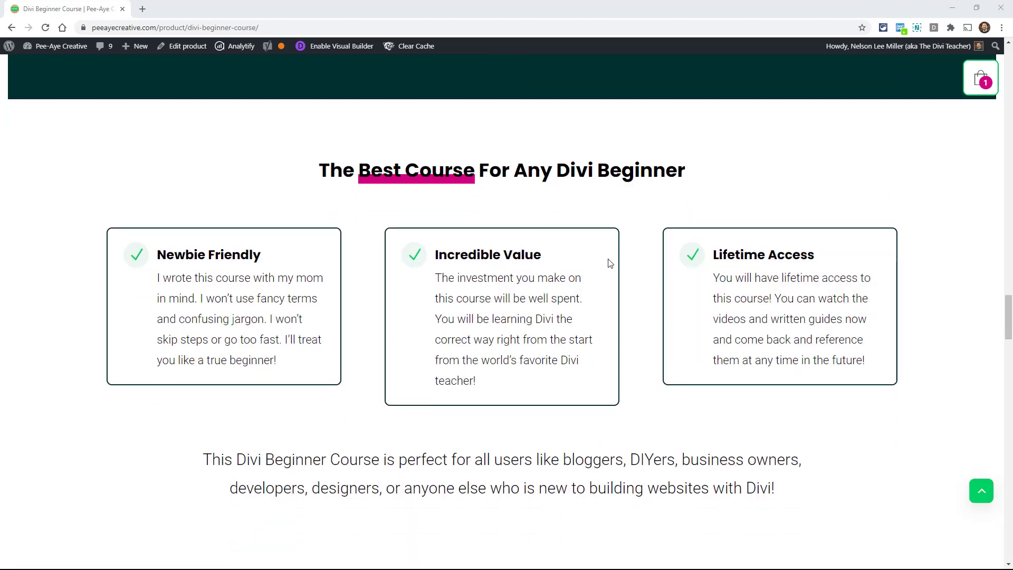
scroll("down", 3)
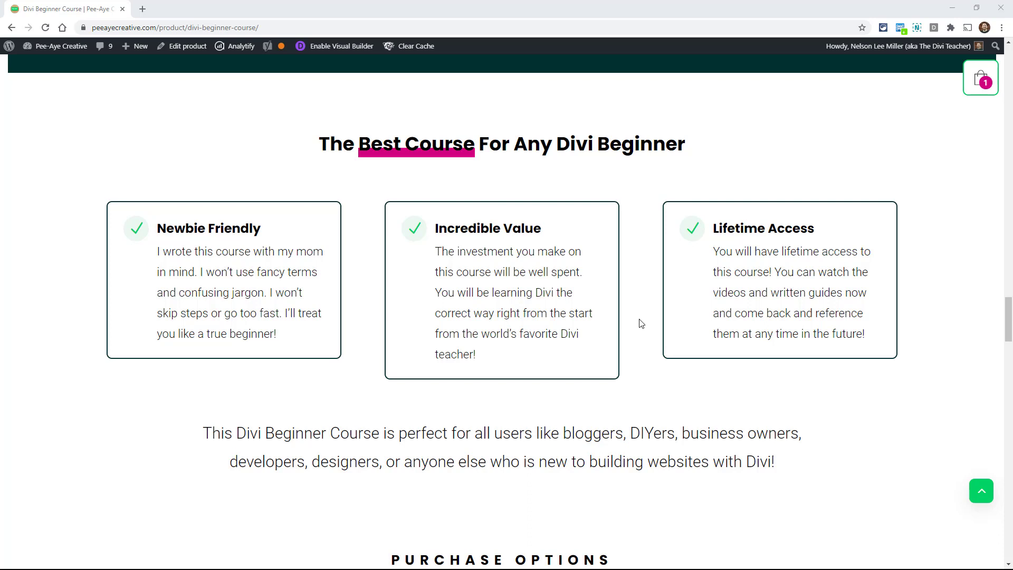
scroll("down", 3)
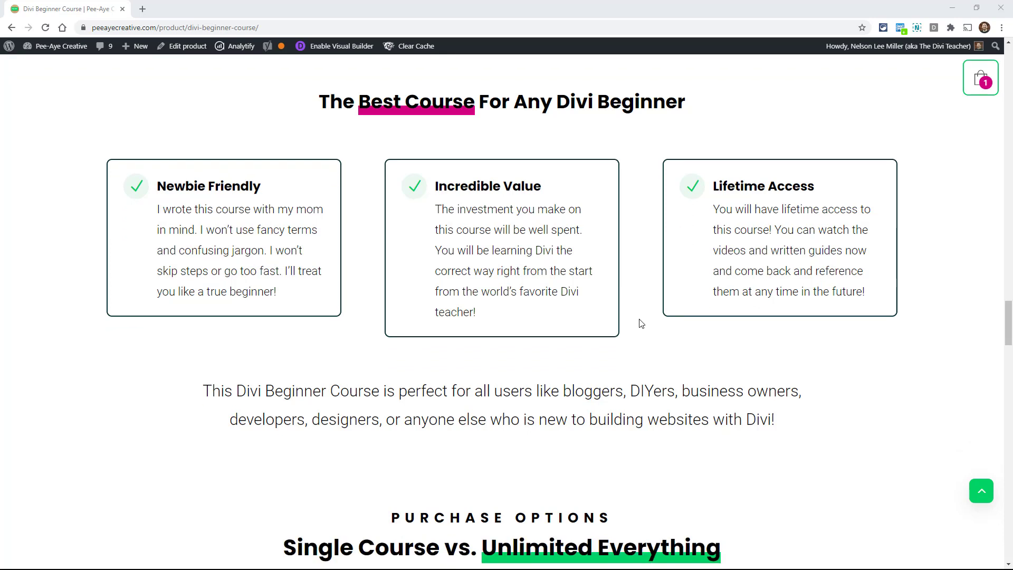
scroll("down", 3)
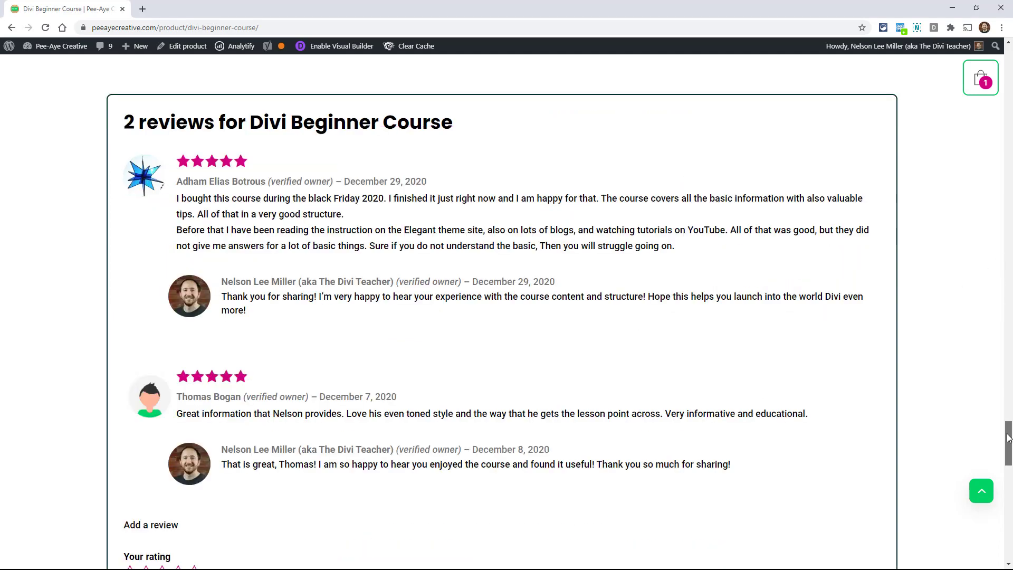
mouse_move(862, 378)
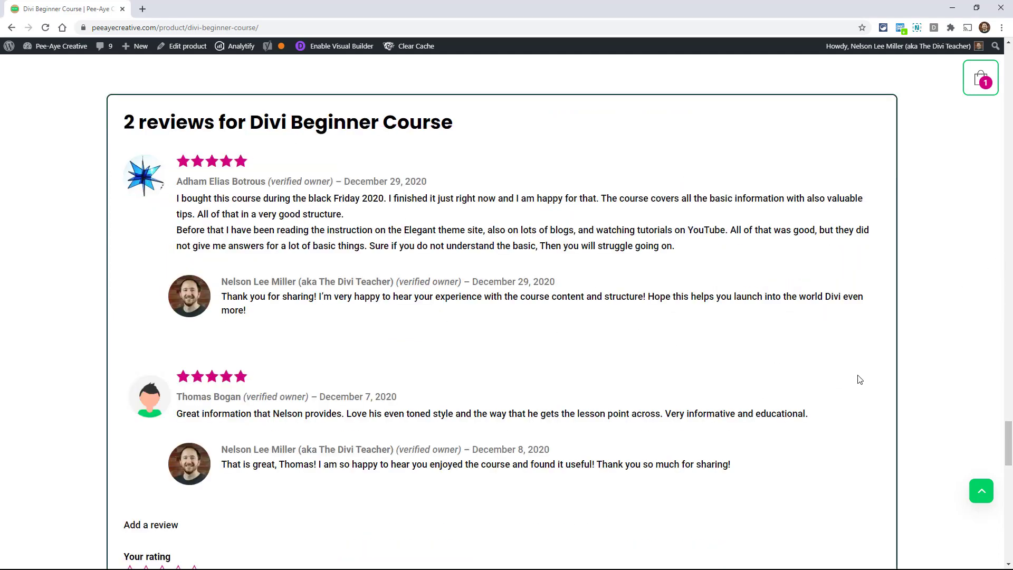
mouse_move(969, 448)
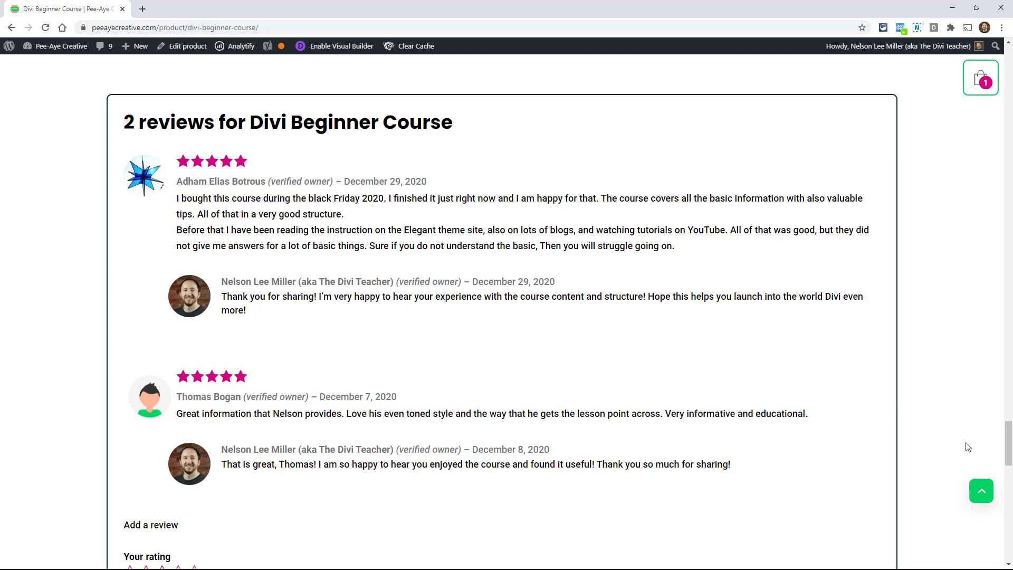
mouse_move(1009, 444)
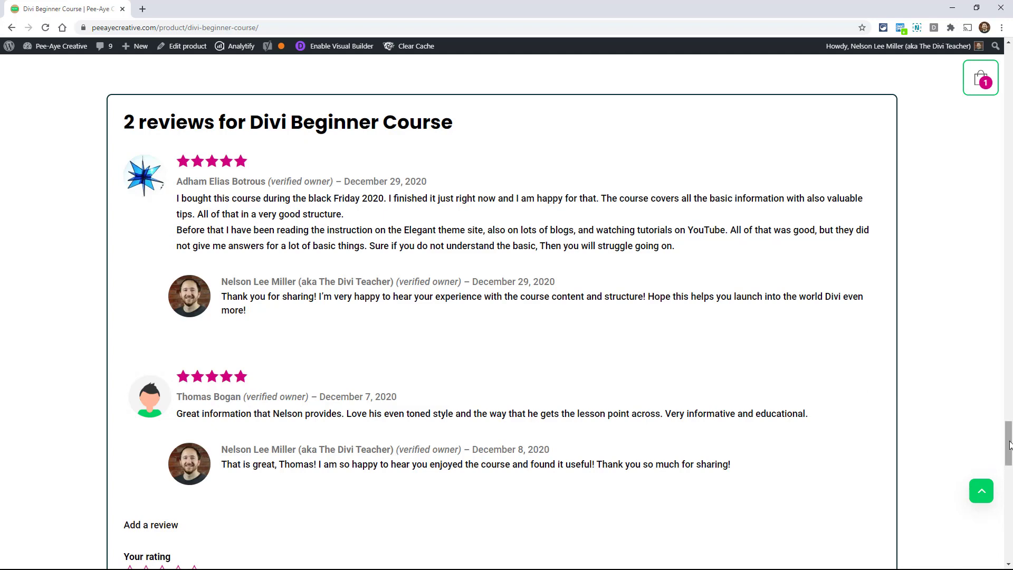
scroll("down", 3)
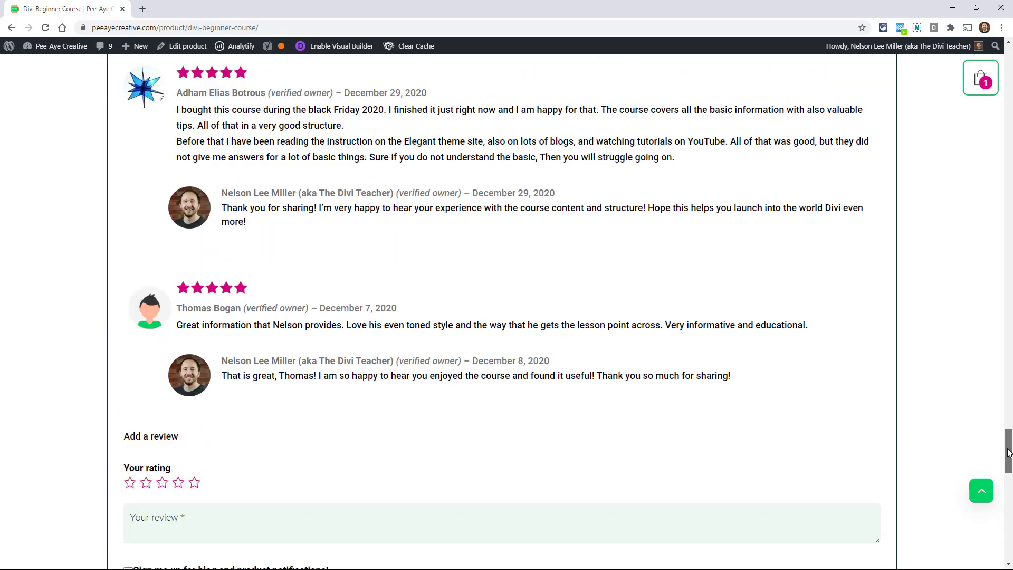